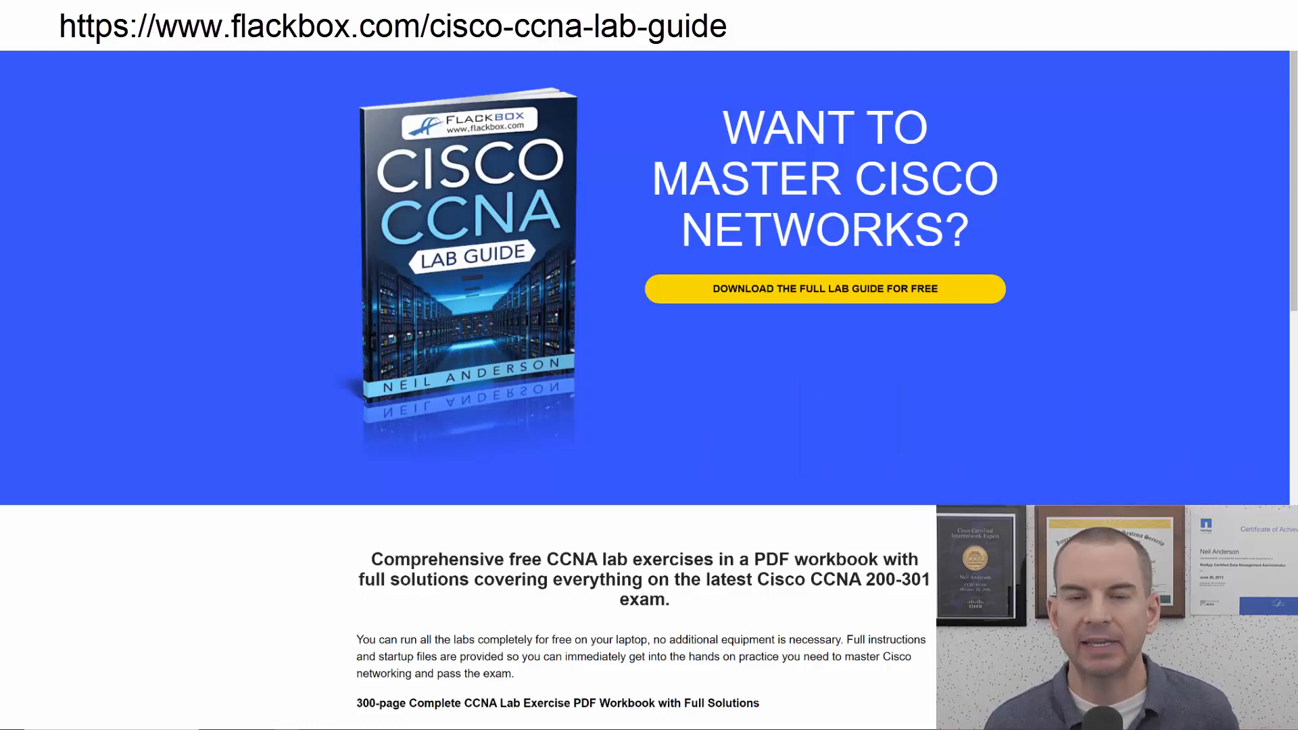
# - Launch a Command Prompt window over the DNS slide in the presentation
pyautogui.click(824, 288)
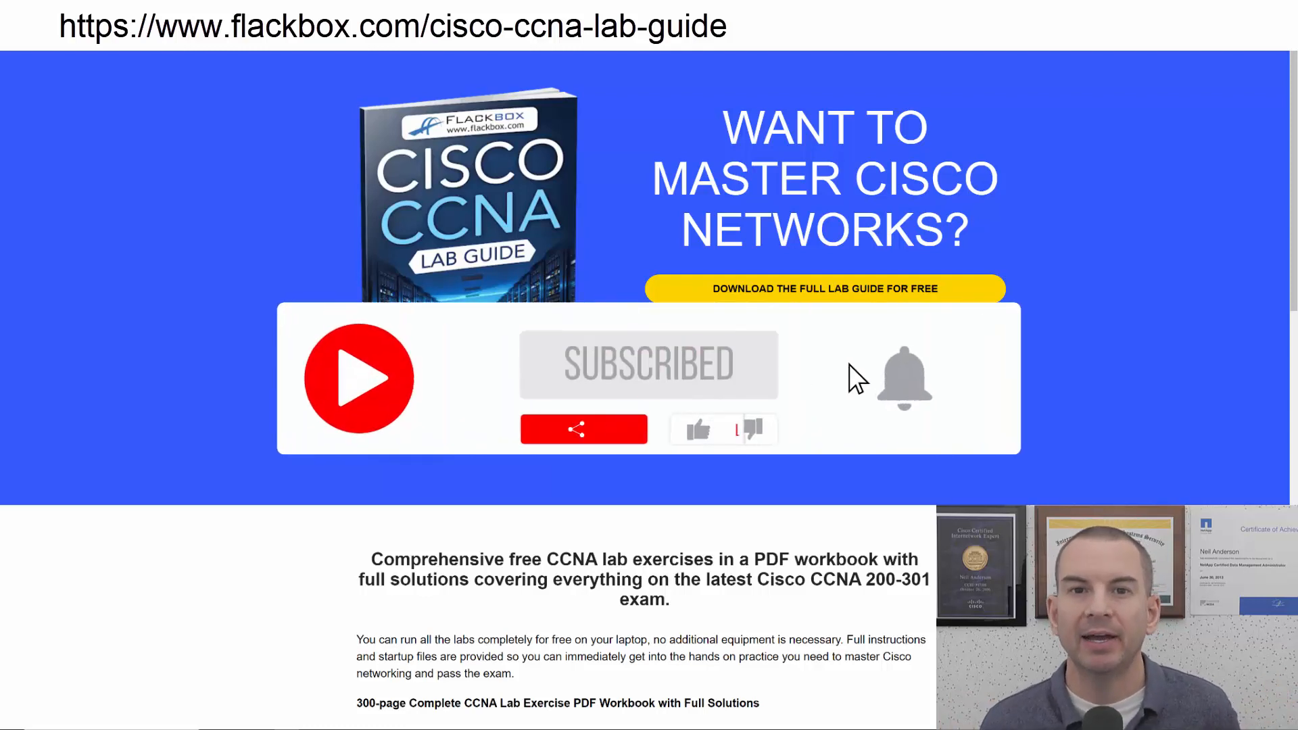
pyautogui.click(905, 379)
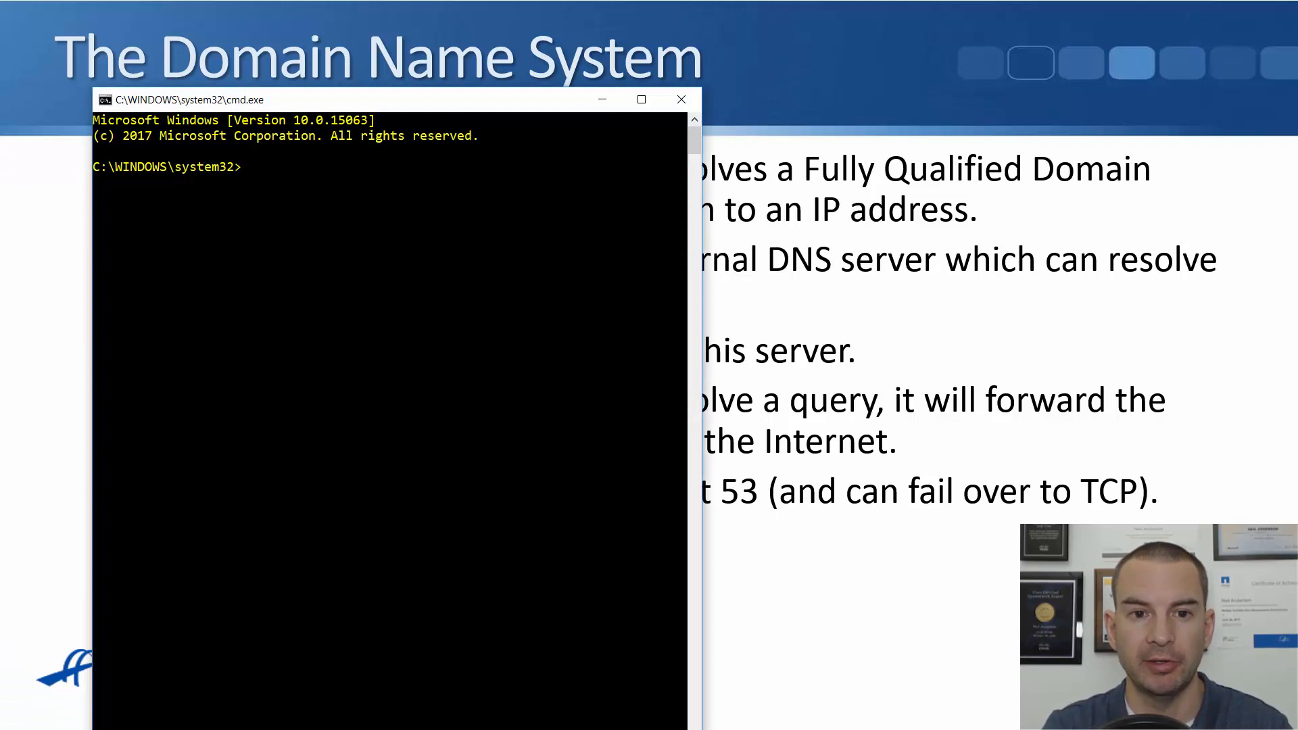
# - Run ipconfig /all in the Command Prompt after moving the window higher
pyautogui.moveTo(373, 99); pyautogui.dragTo(373, 42)
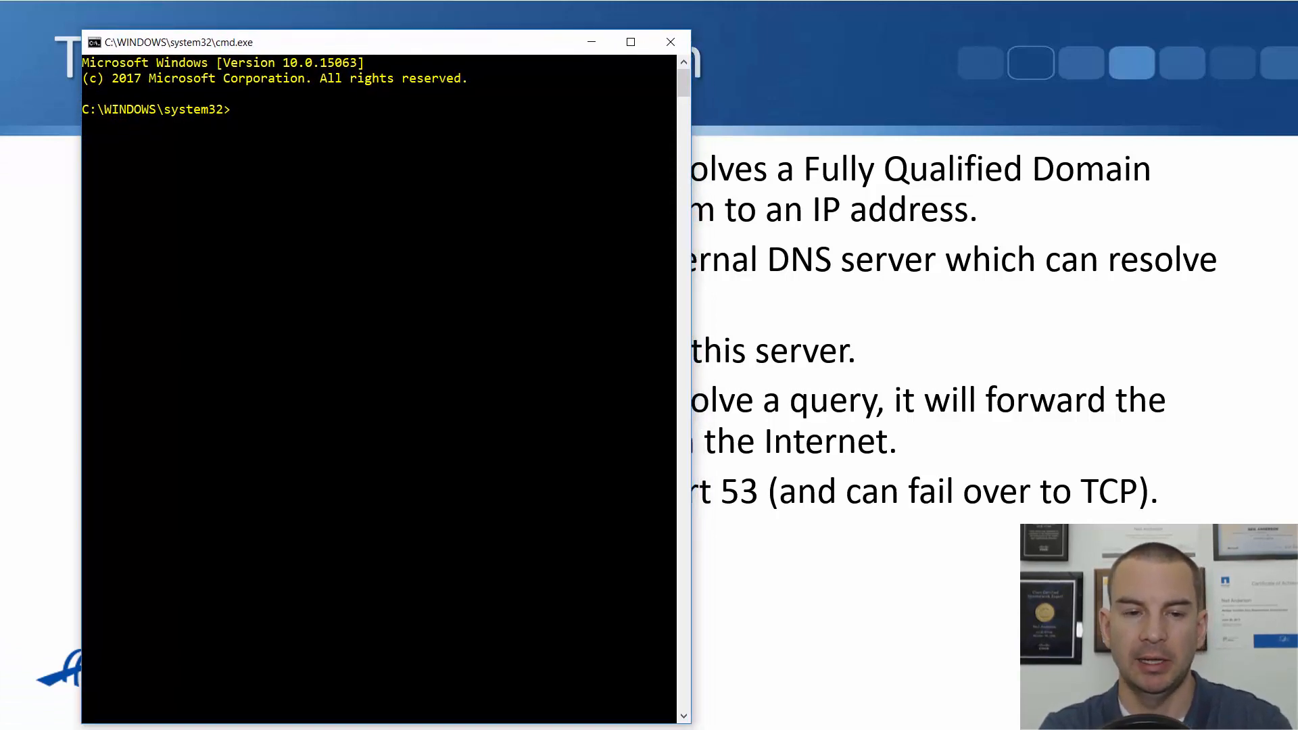
pyautogui.write('ipcon')
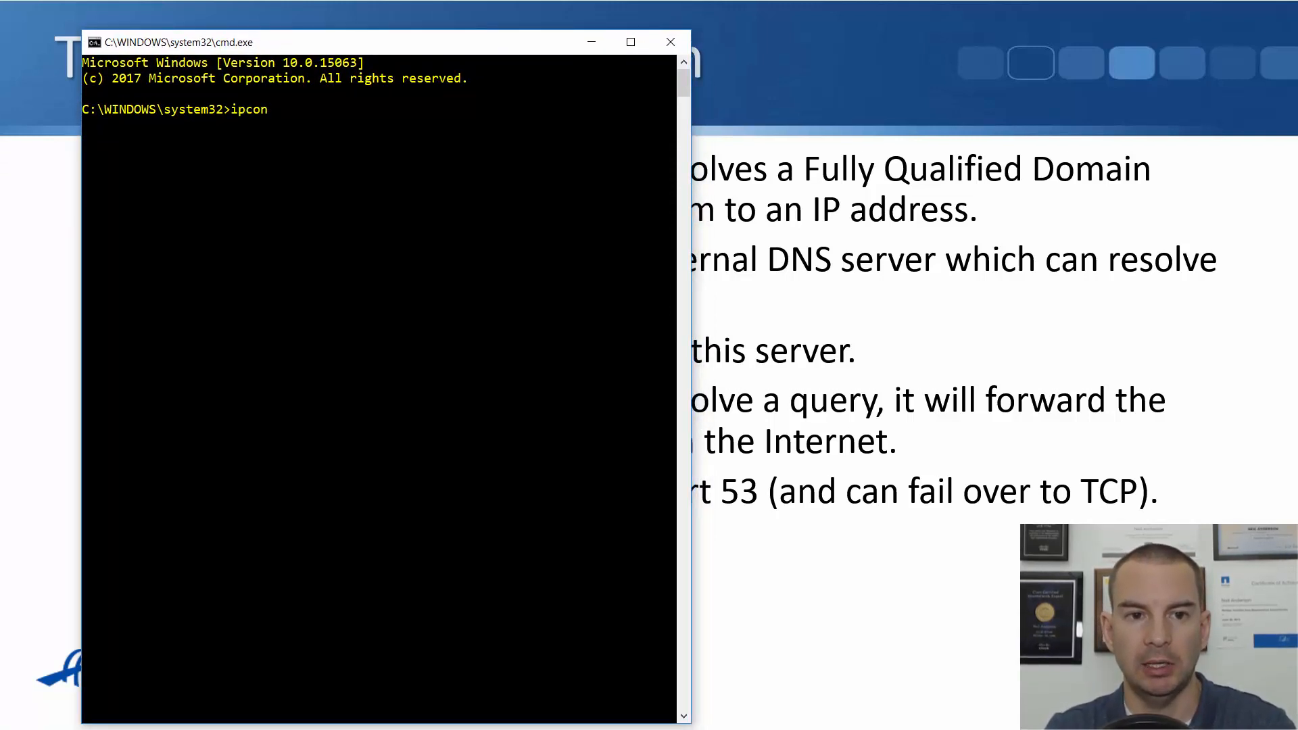
pyautogui.write('fig /all')
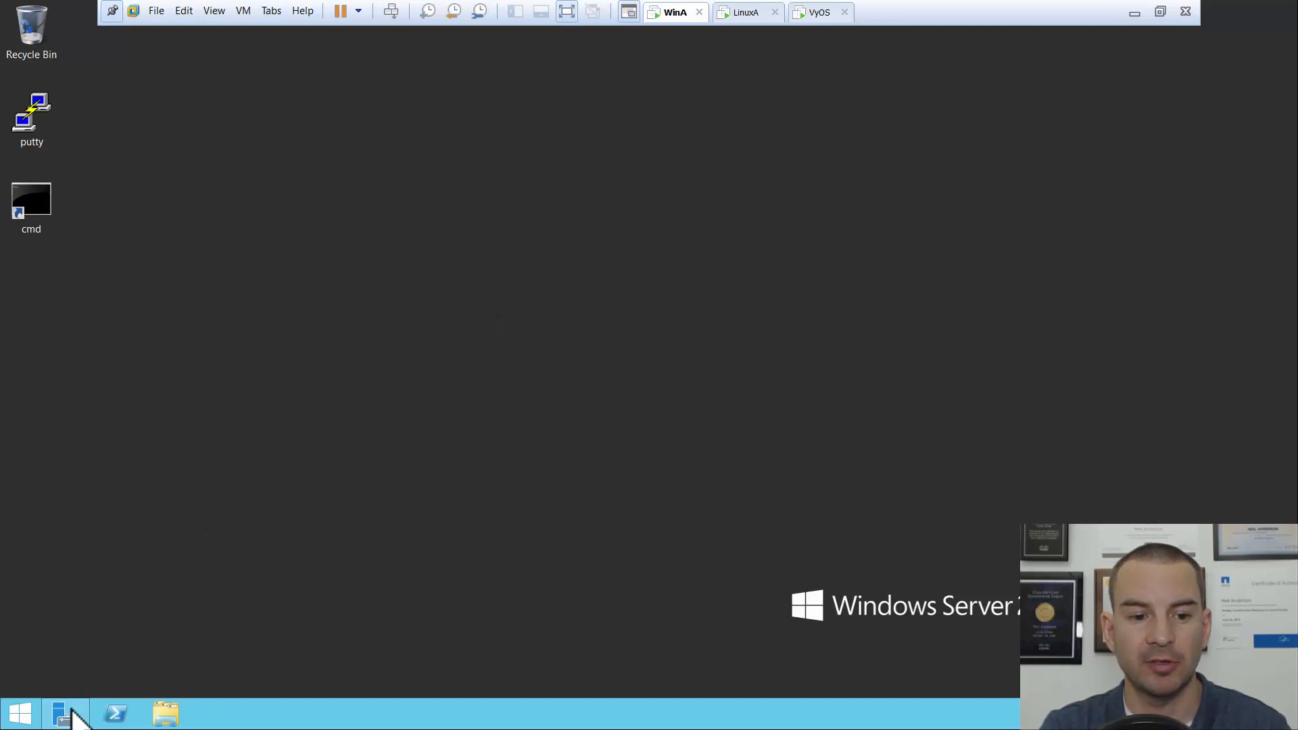
# - Launch the DNS management console from Server Manager's Tools menu on WinA
pyautogui.click(65, 714)
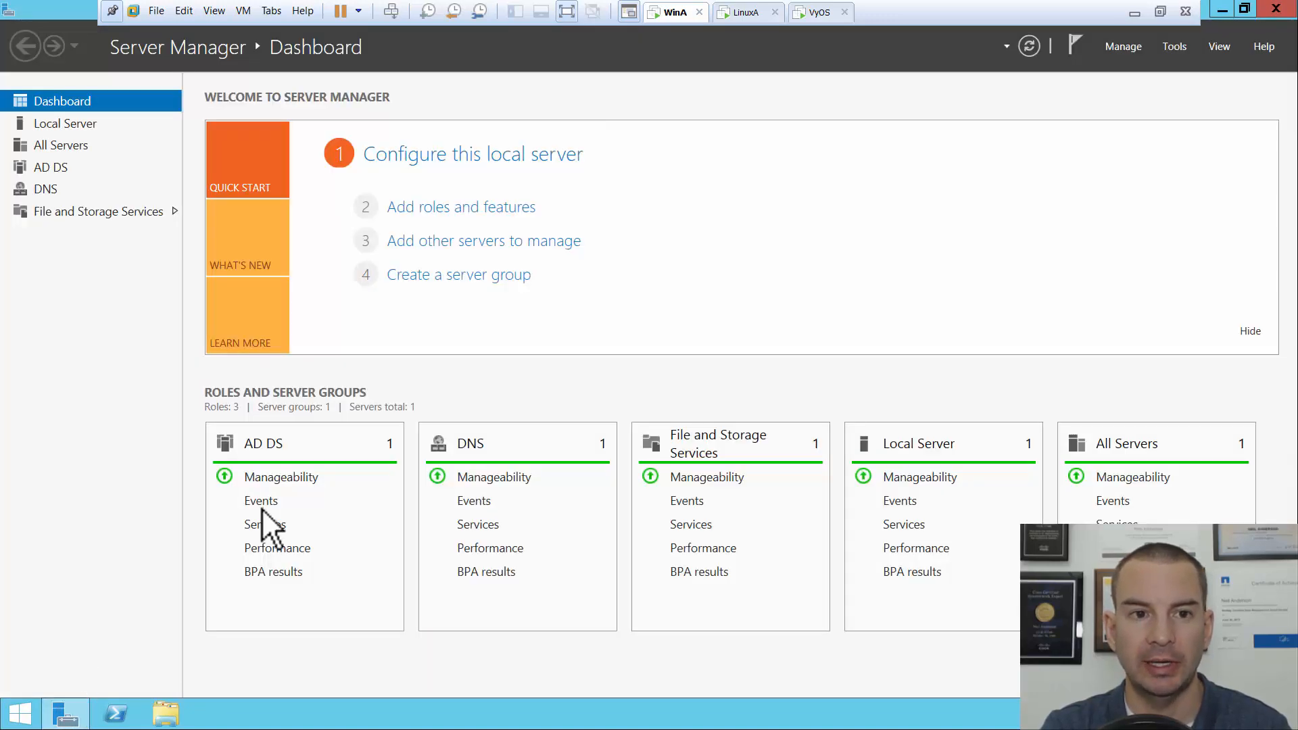
pyautogui.moveTo(1184, 78)
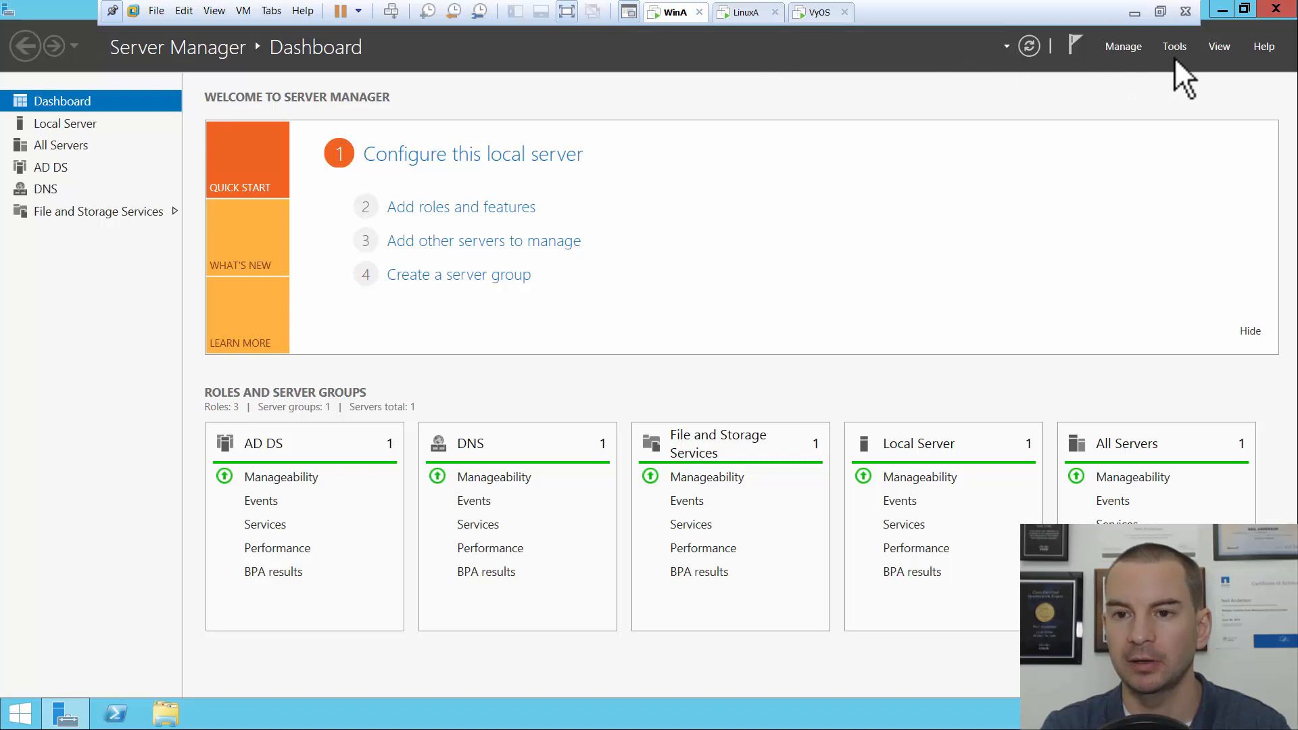
pyautogui.click(1174, 46)
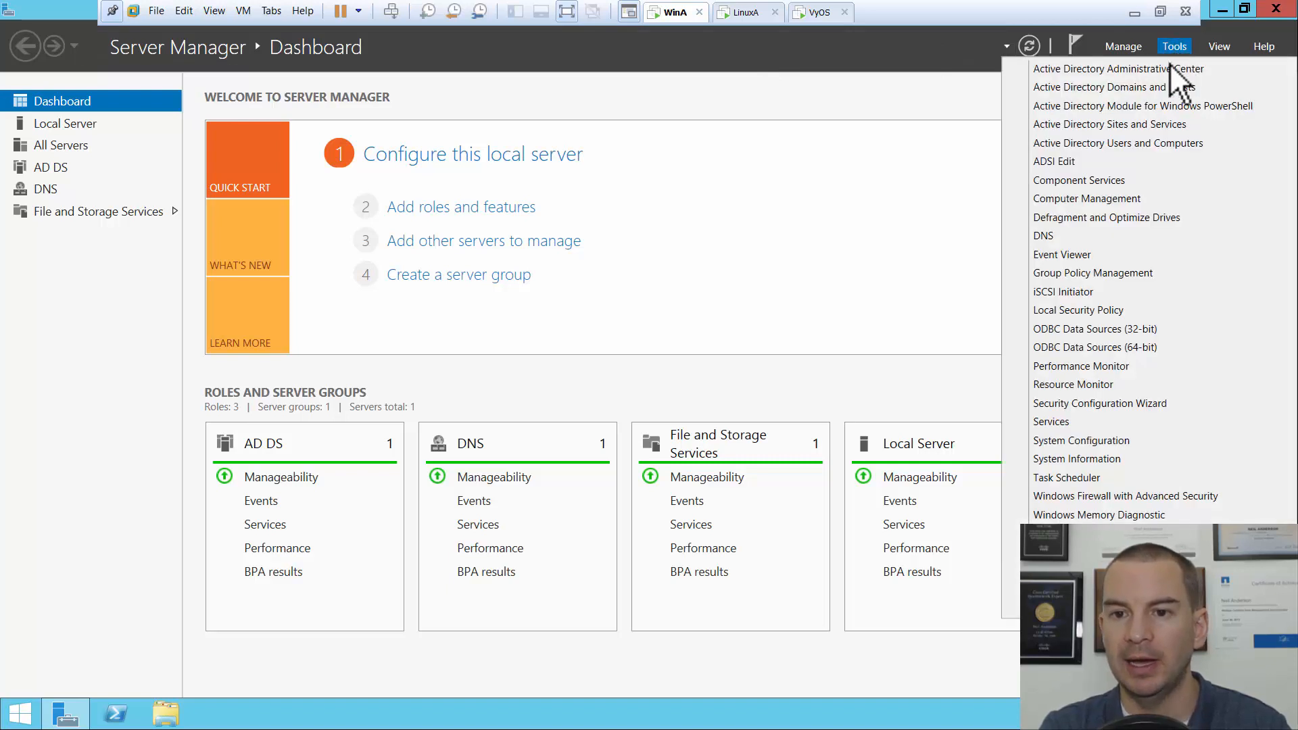
pyautogui.click(1068, 249)
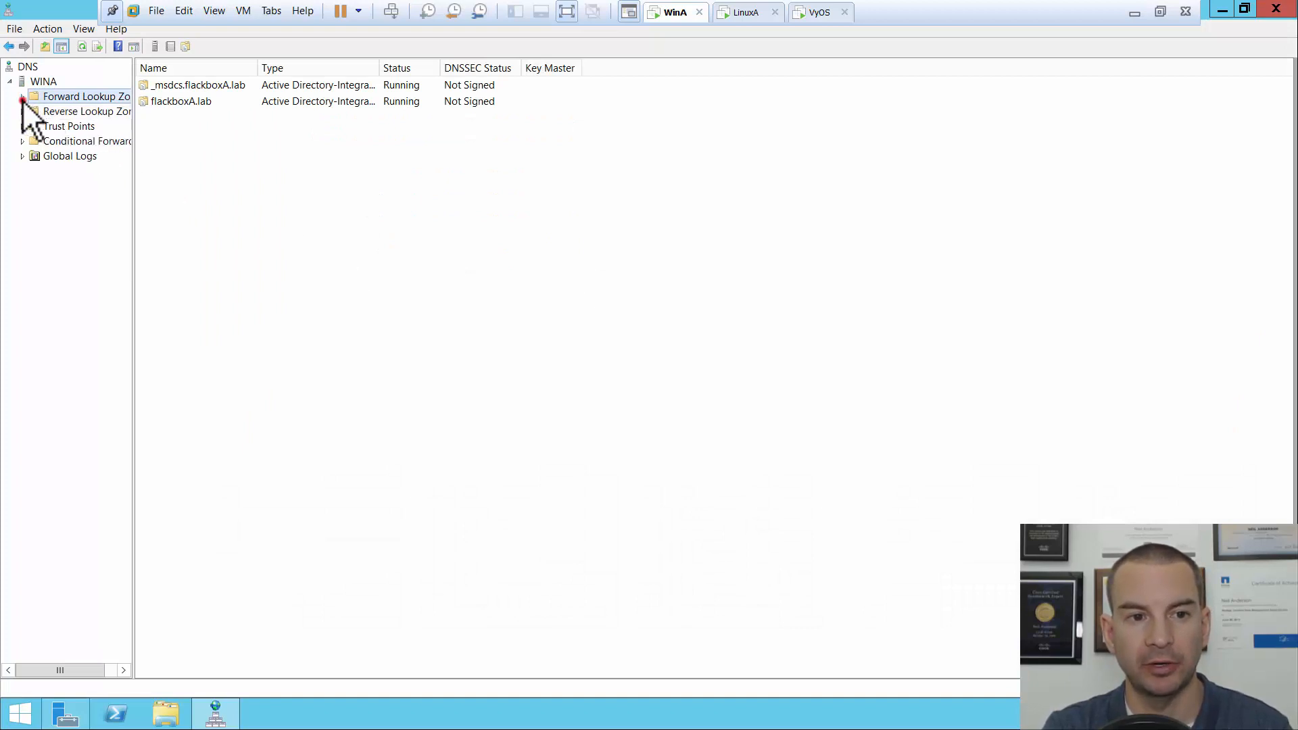
# - Show the flackboxA.lab forward lookup zone's host records, including LinuxA at 172.23.4.2
pyautogui.click(23, 96)
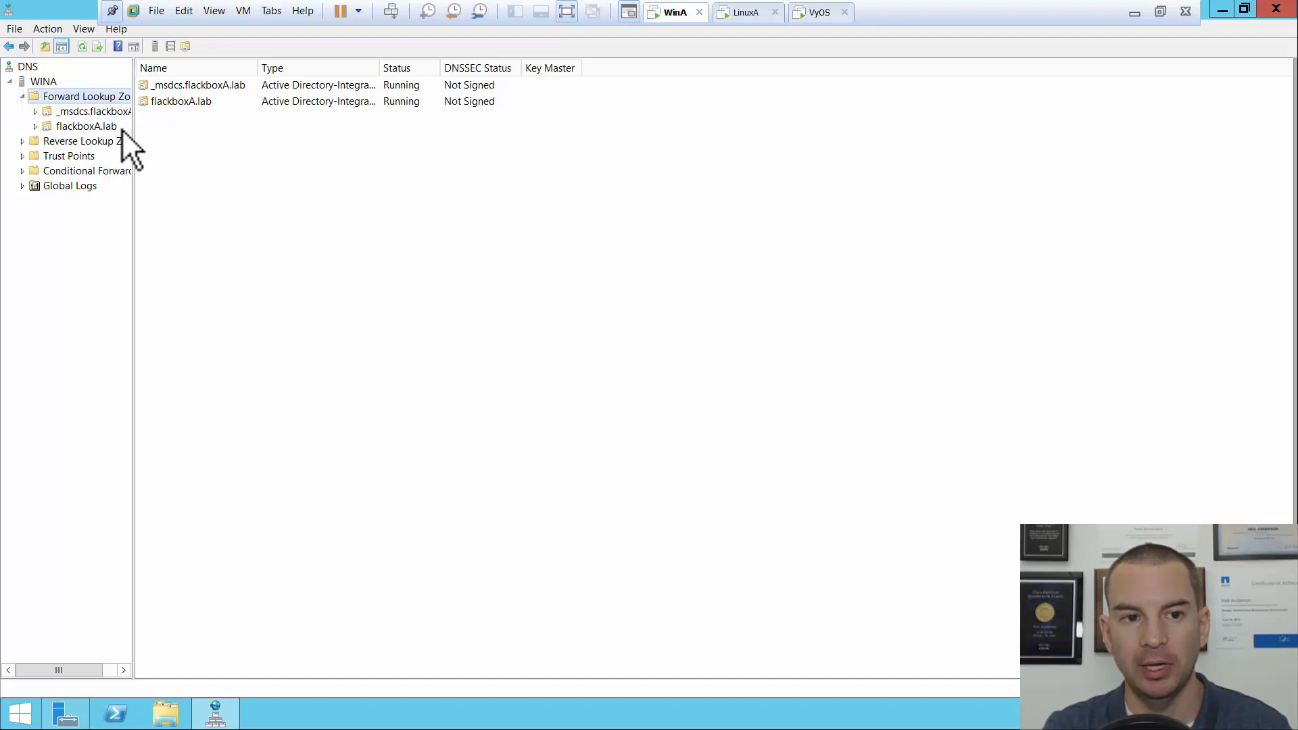
pyautogui.click(85, 126)
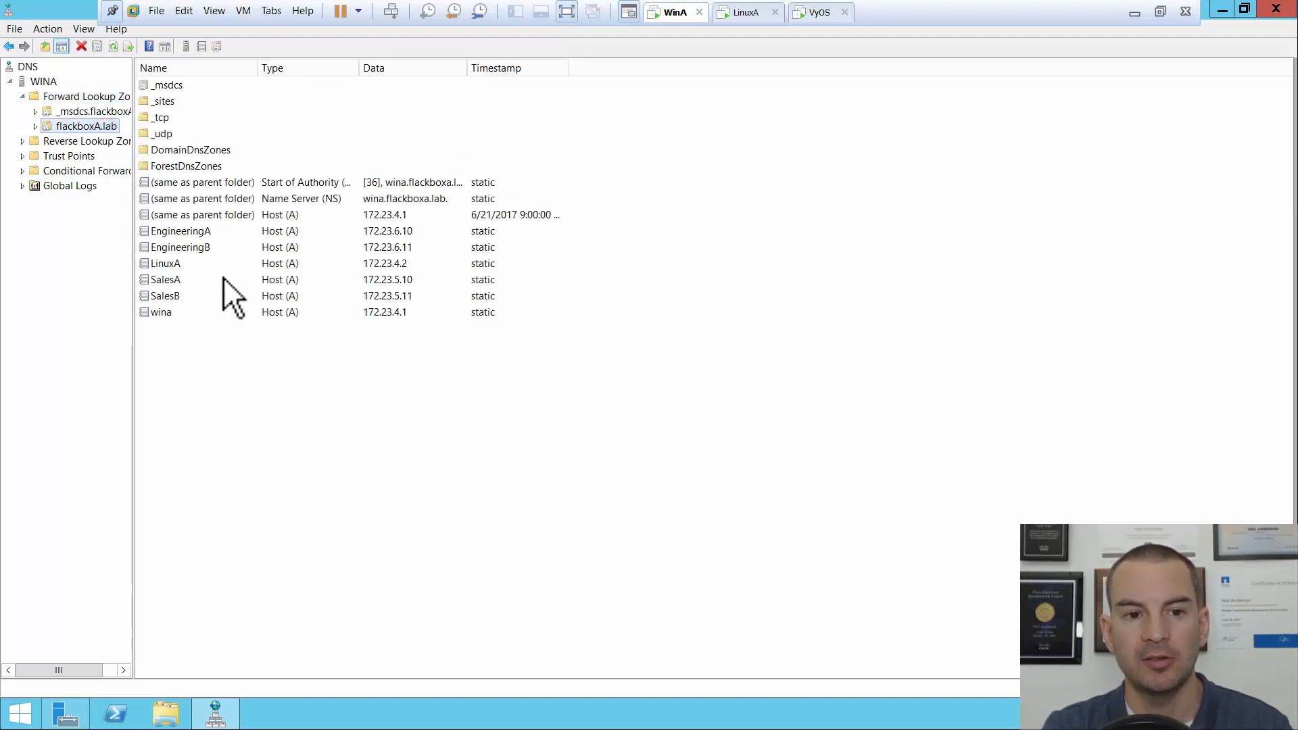
pyautogui.moveTo(283, 357)
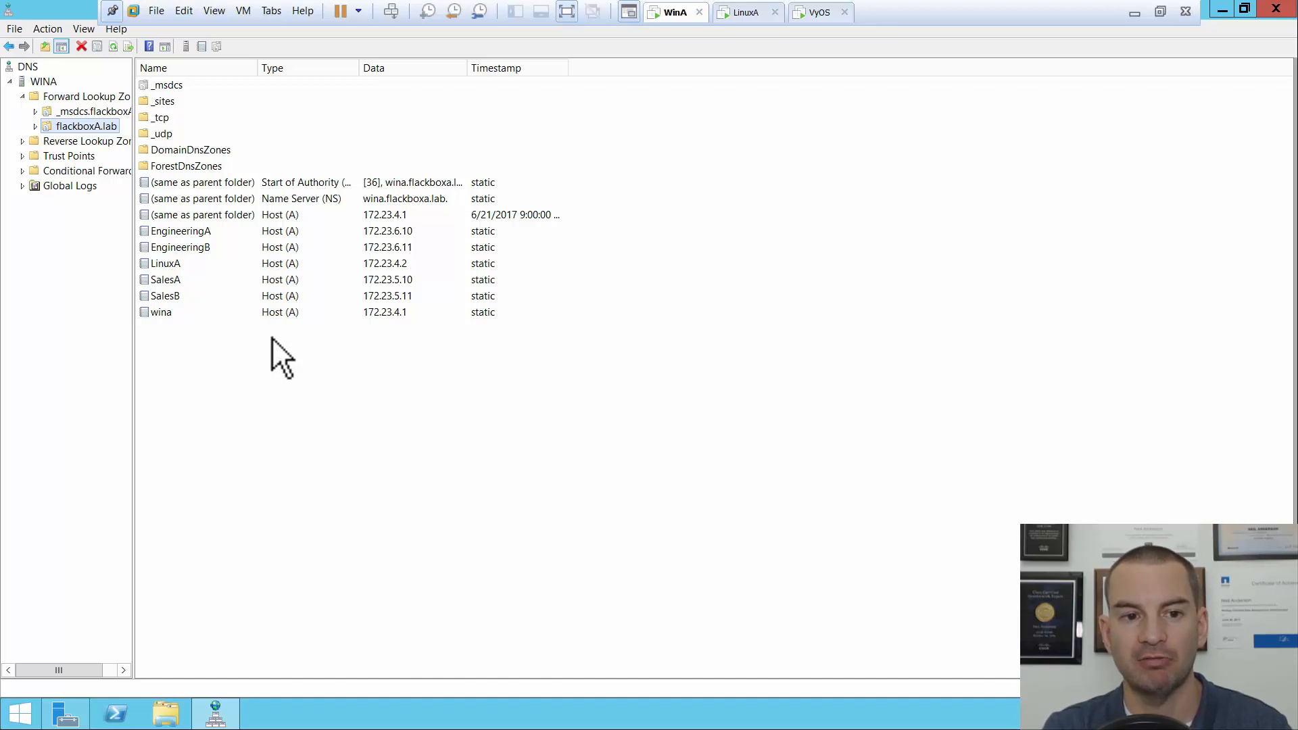
pyautogui.moveTo(206, 269)
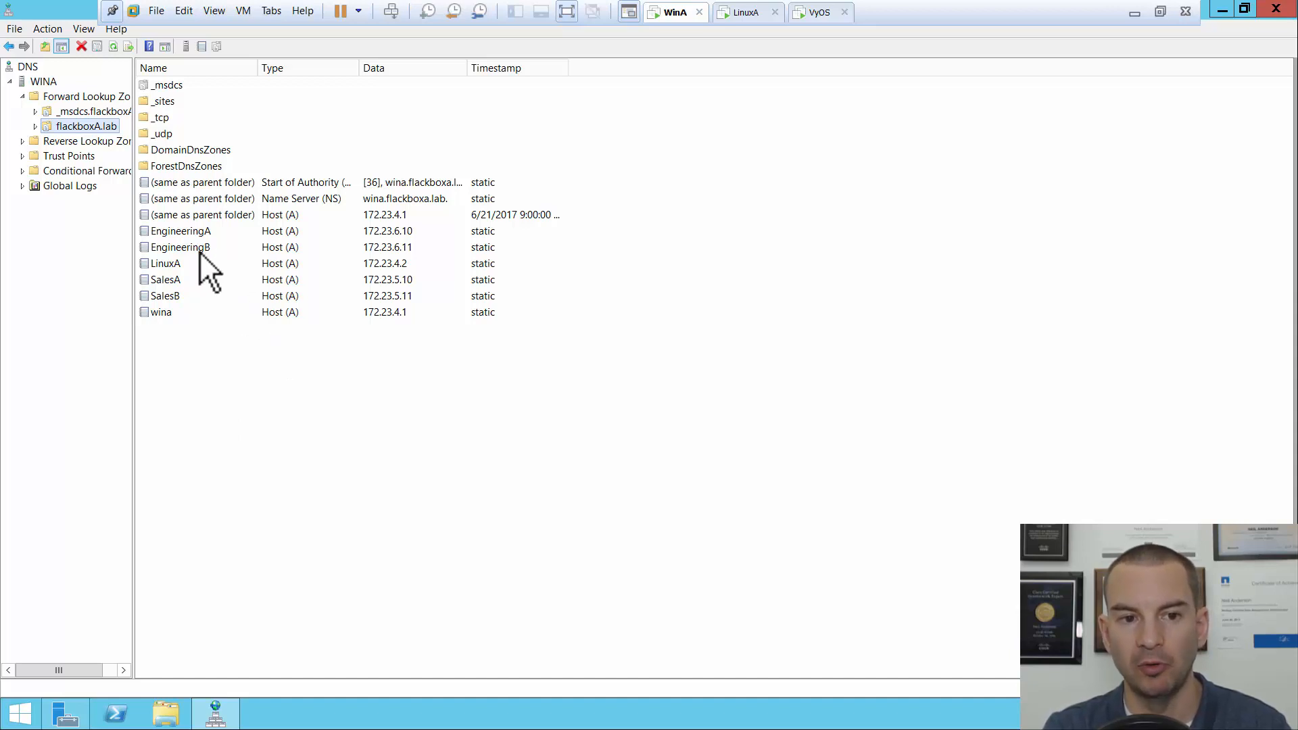
pyautogui.moveTo(192, 257)
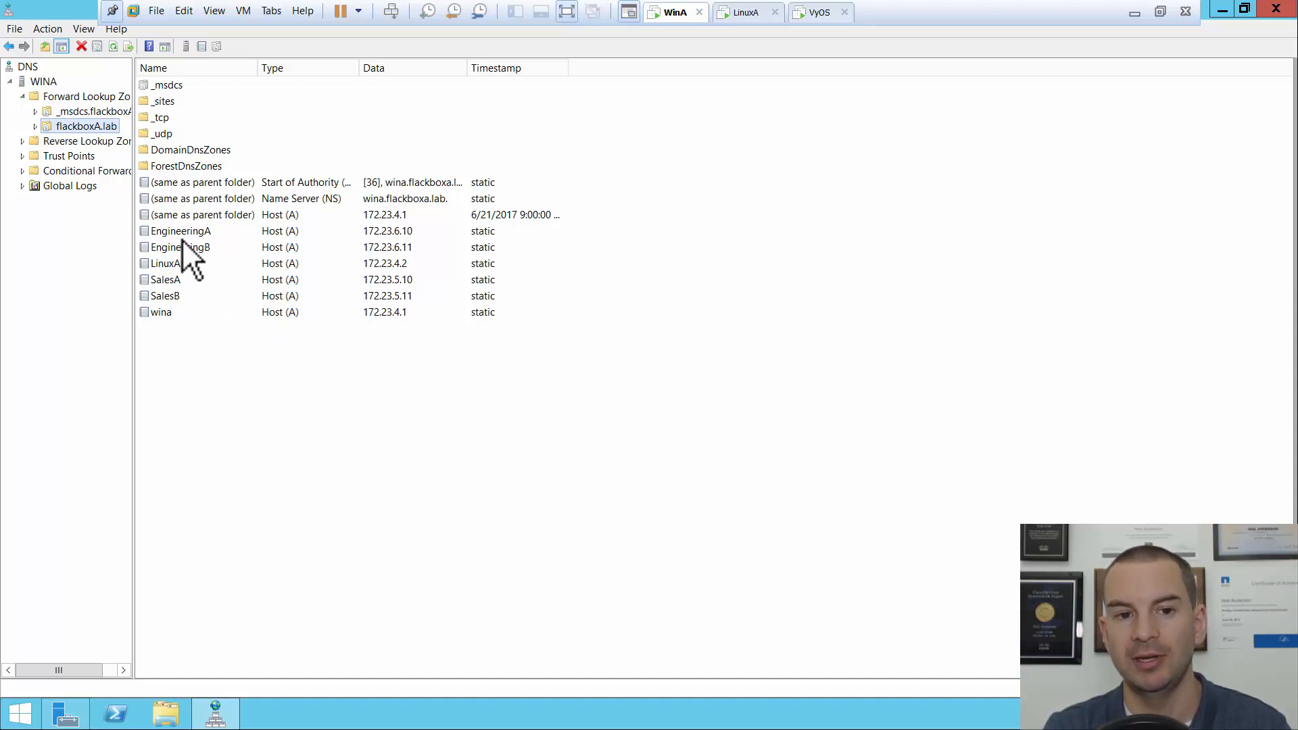
pyautogui.moveTo(388, 255)
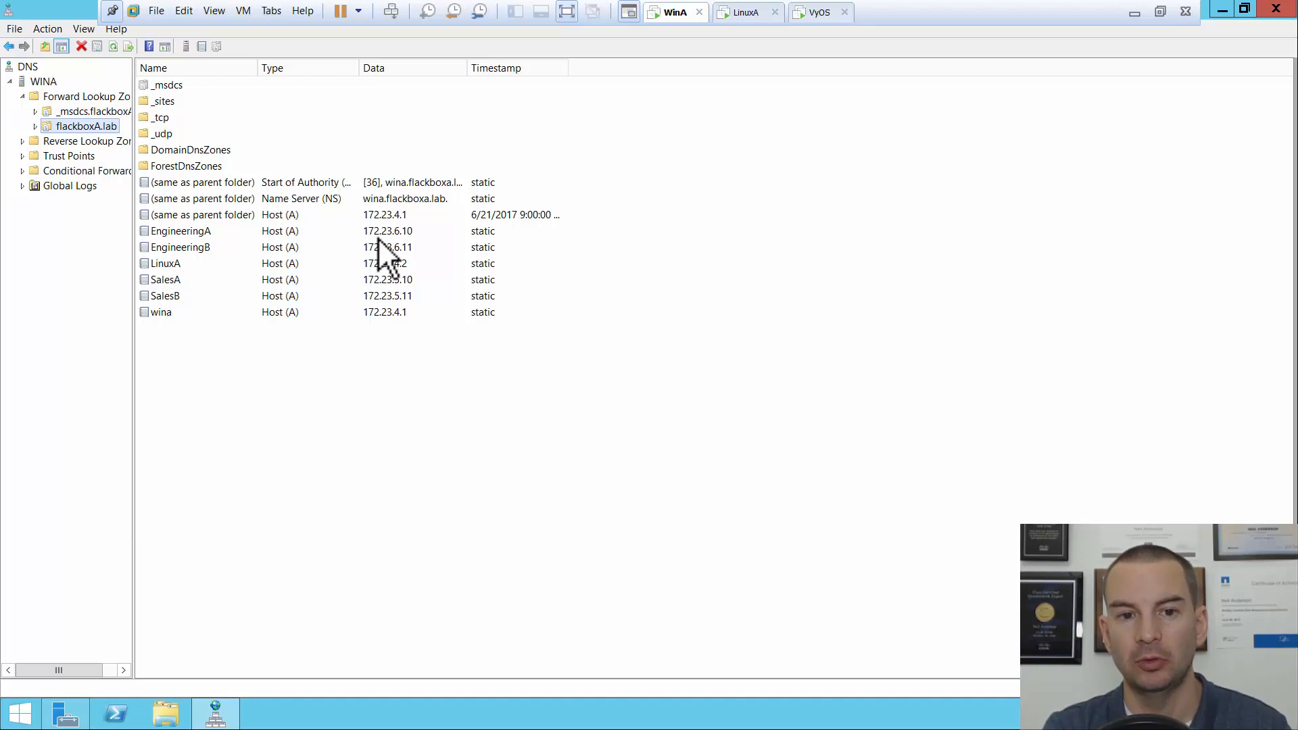
pyautogui.moveTo(364, 277)
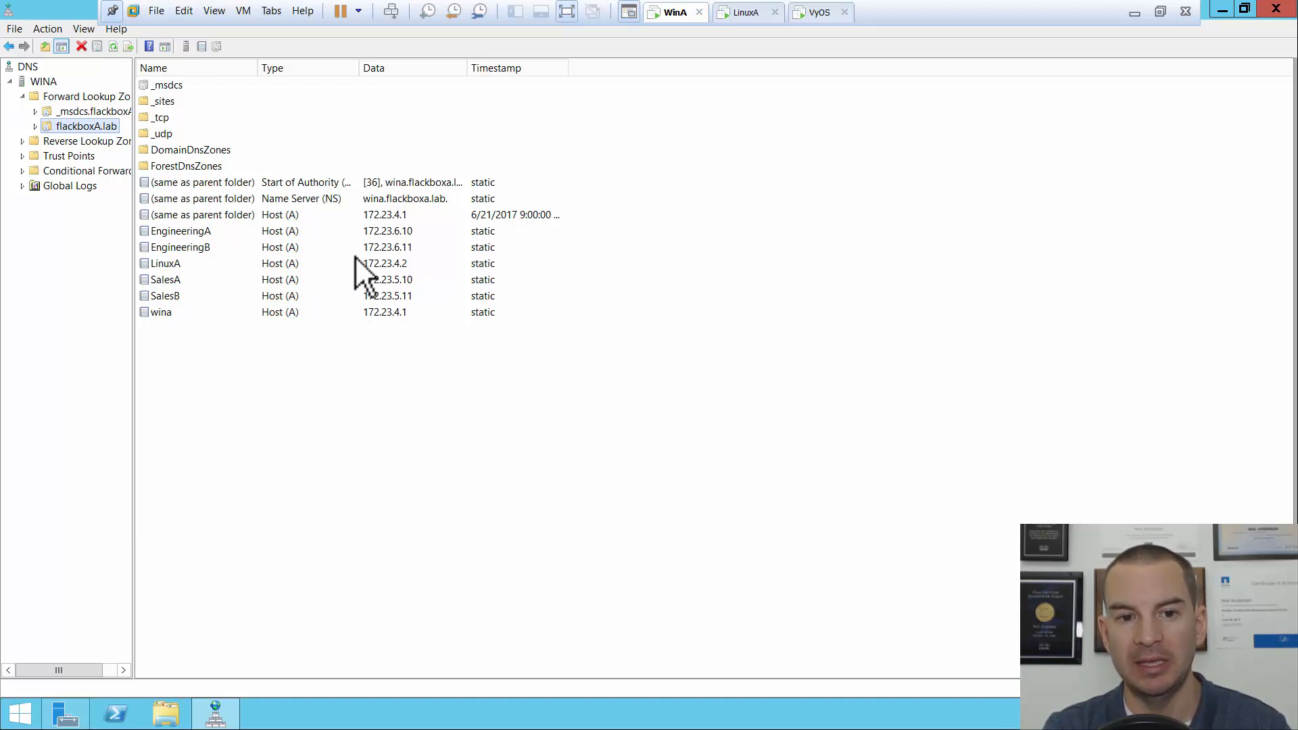
pyautogui.moveTo(222, 294)
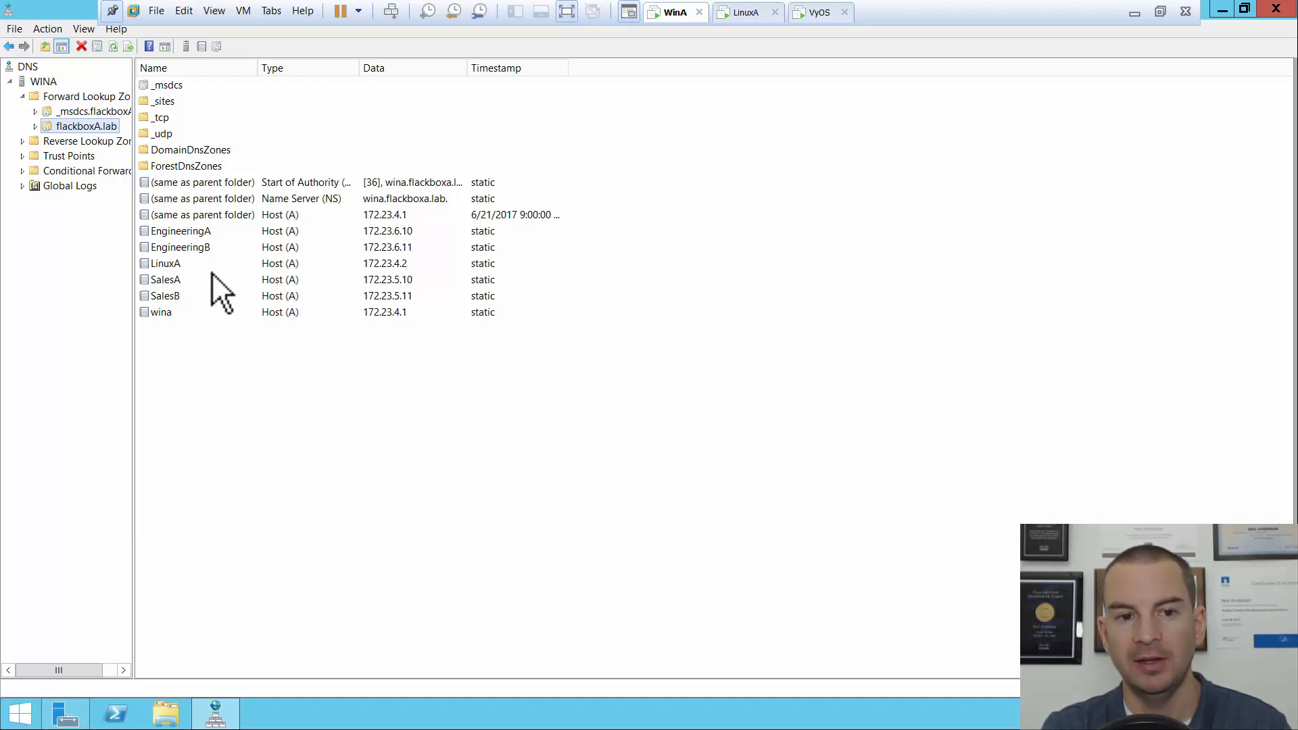
pyautogui.moveTo(394, 289)
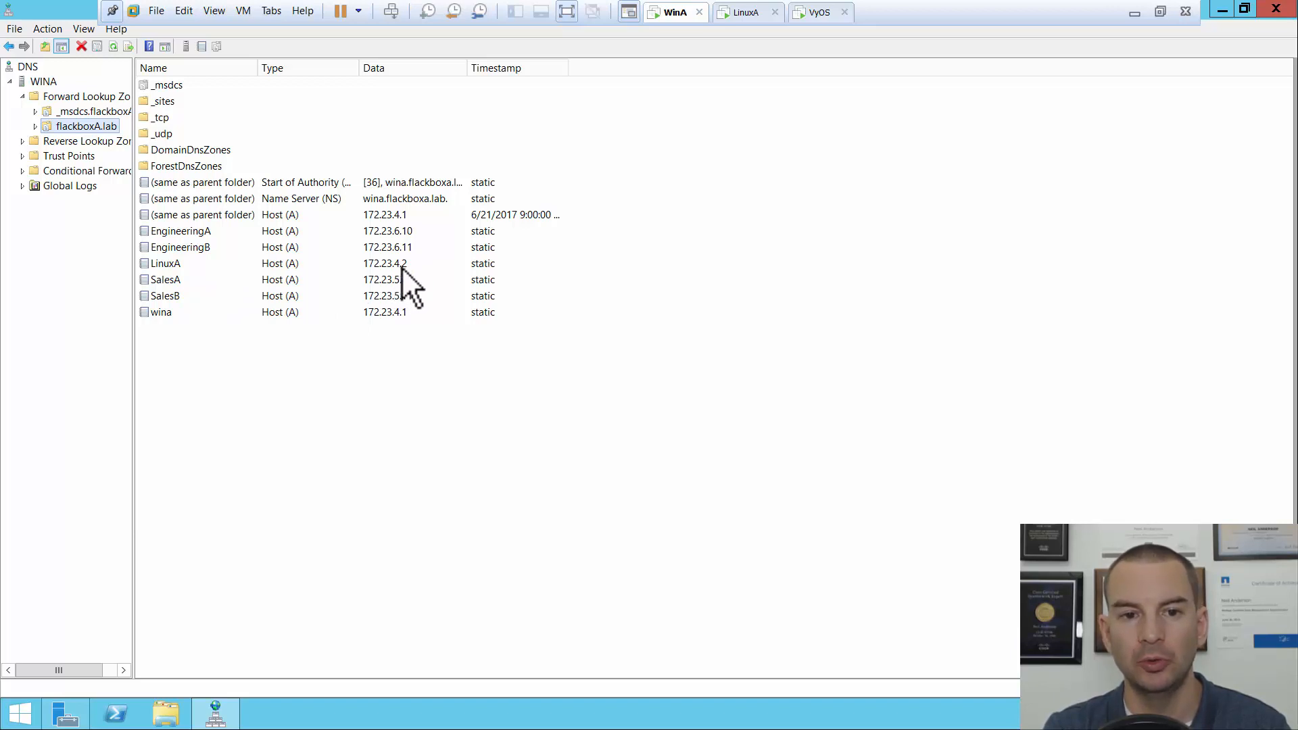
pyautogui.moveTo(191, 278)
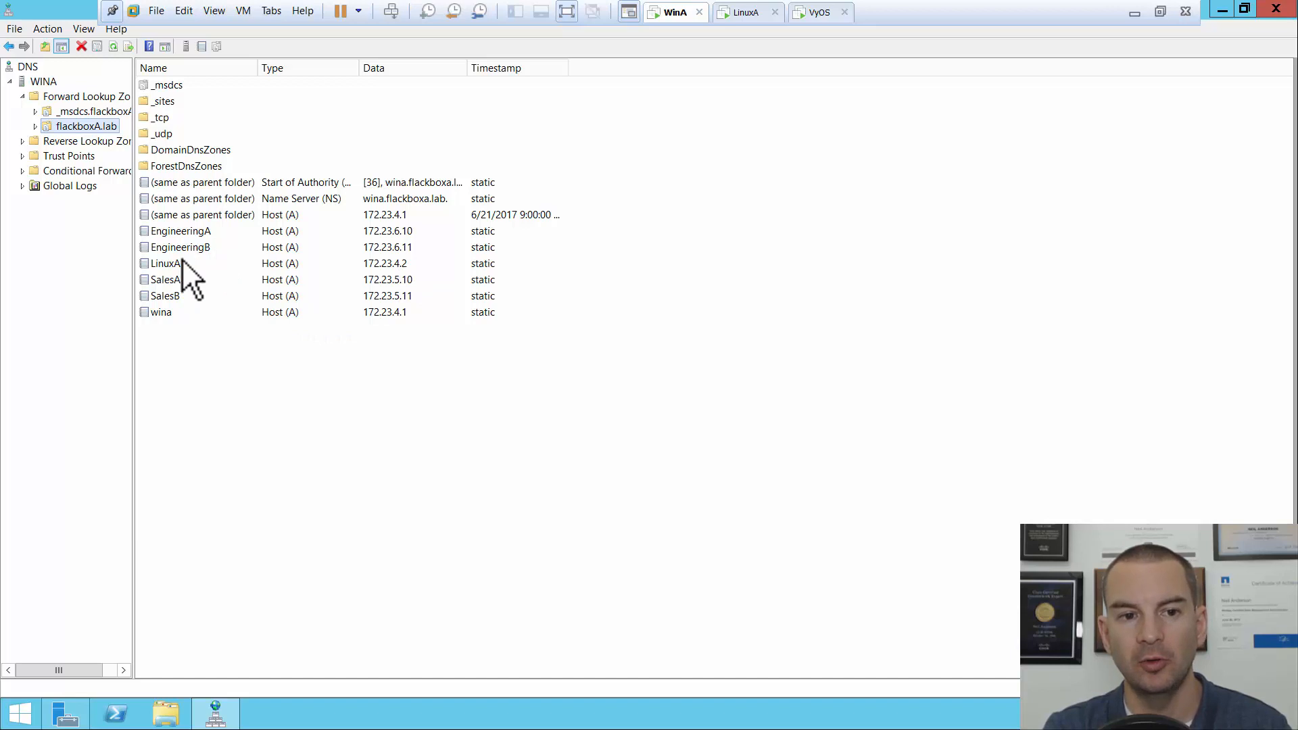
pyautogui.moveTo(123, 148)
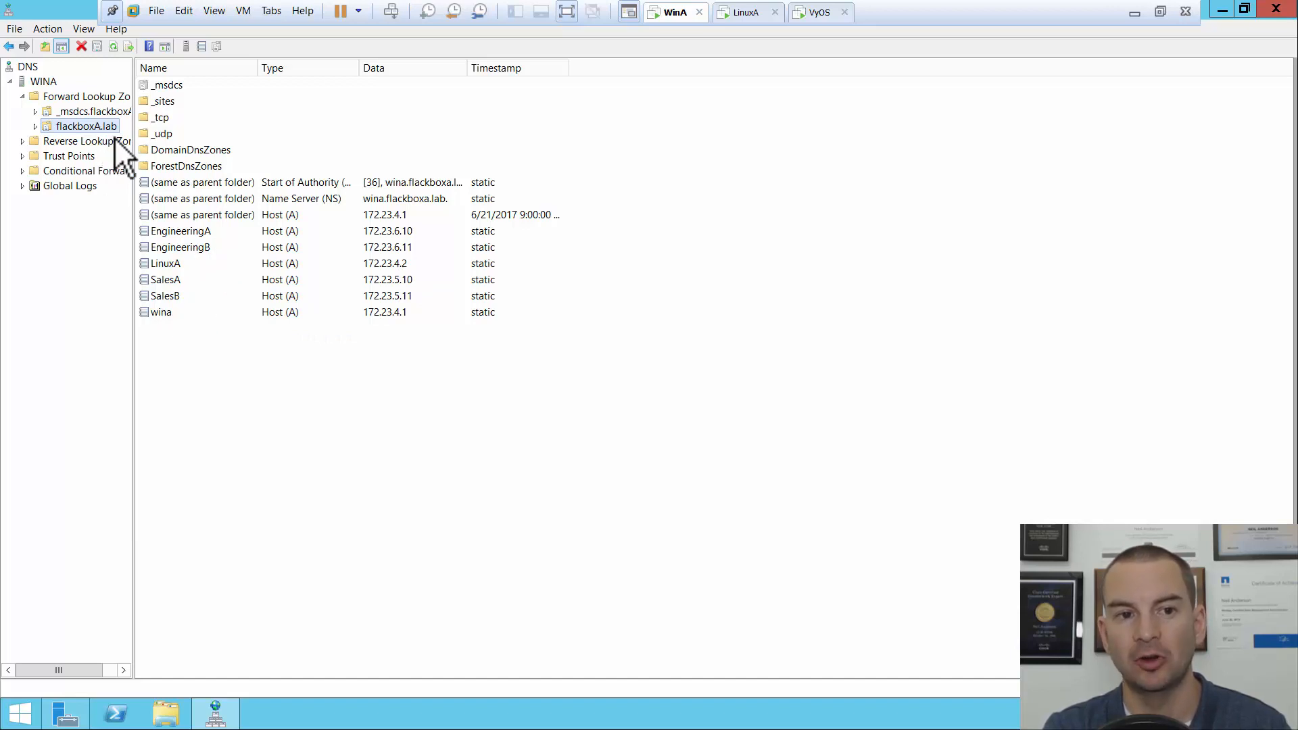
pyautogui.moveTo(199, 253)
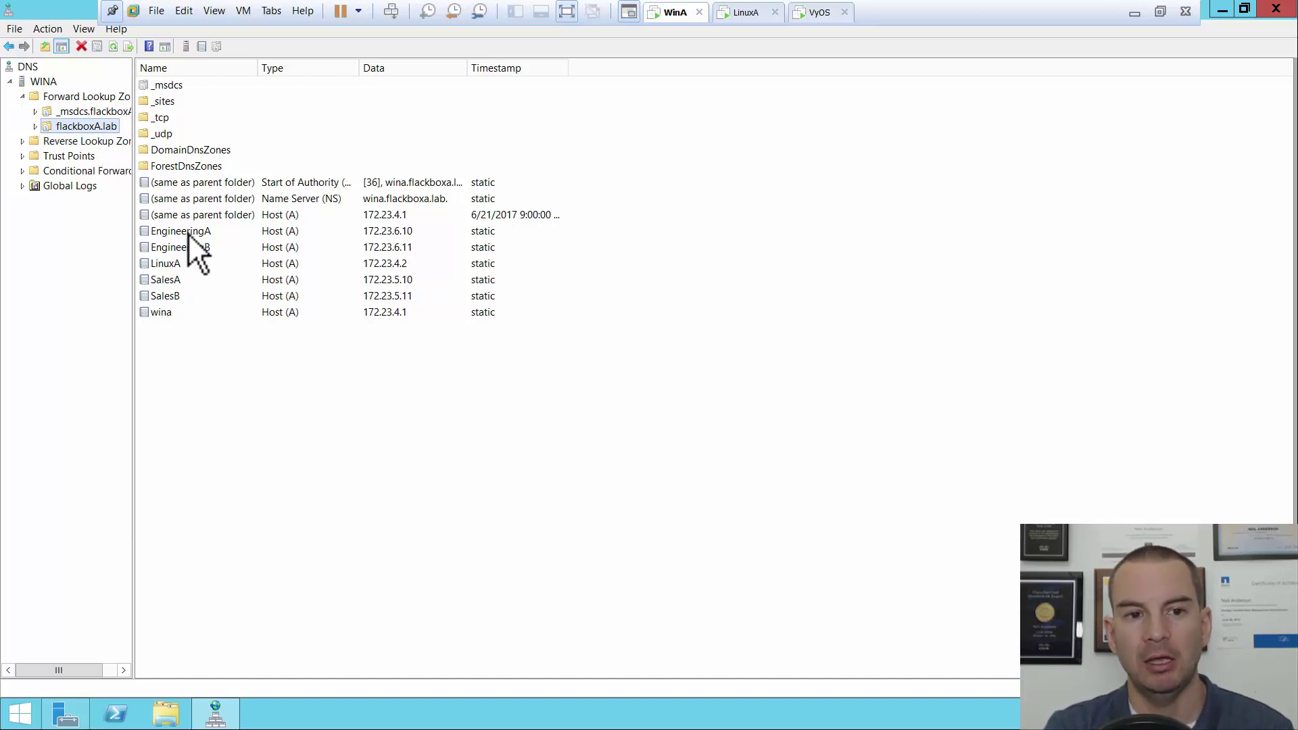
pyautogui.moveTo(203, 264)
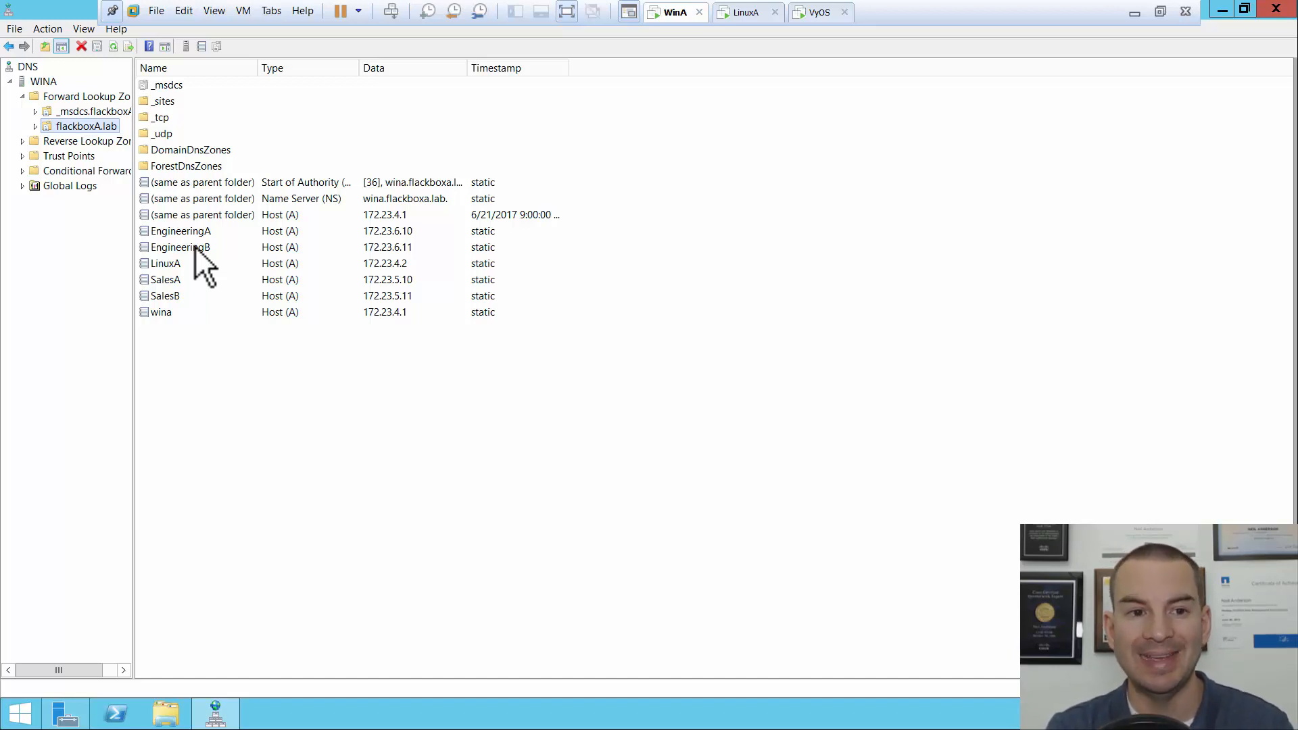
pyautogui.moveTo(54, 112)
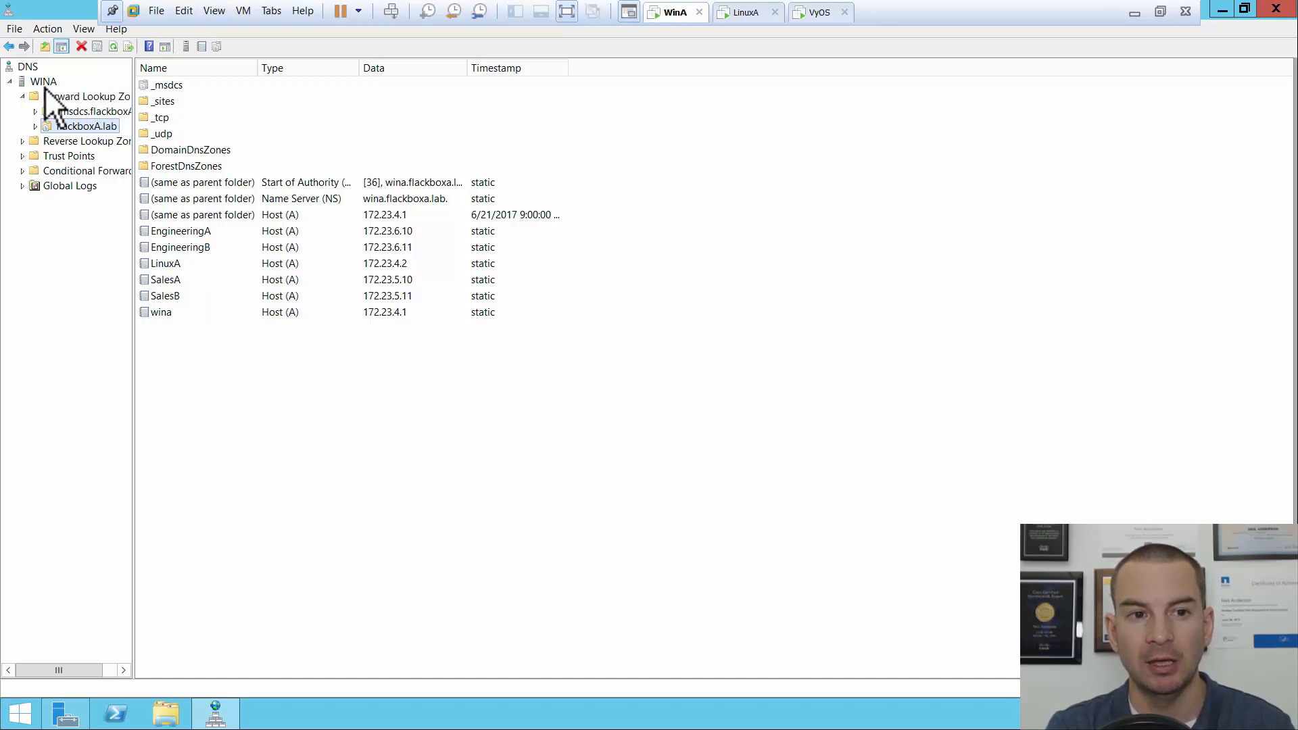
# - View the WINA server's Forwarders settings in its properties, which list no forwarders
pyautogui.rightClick(43, 82)
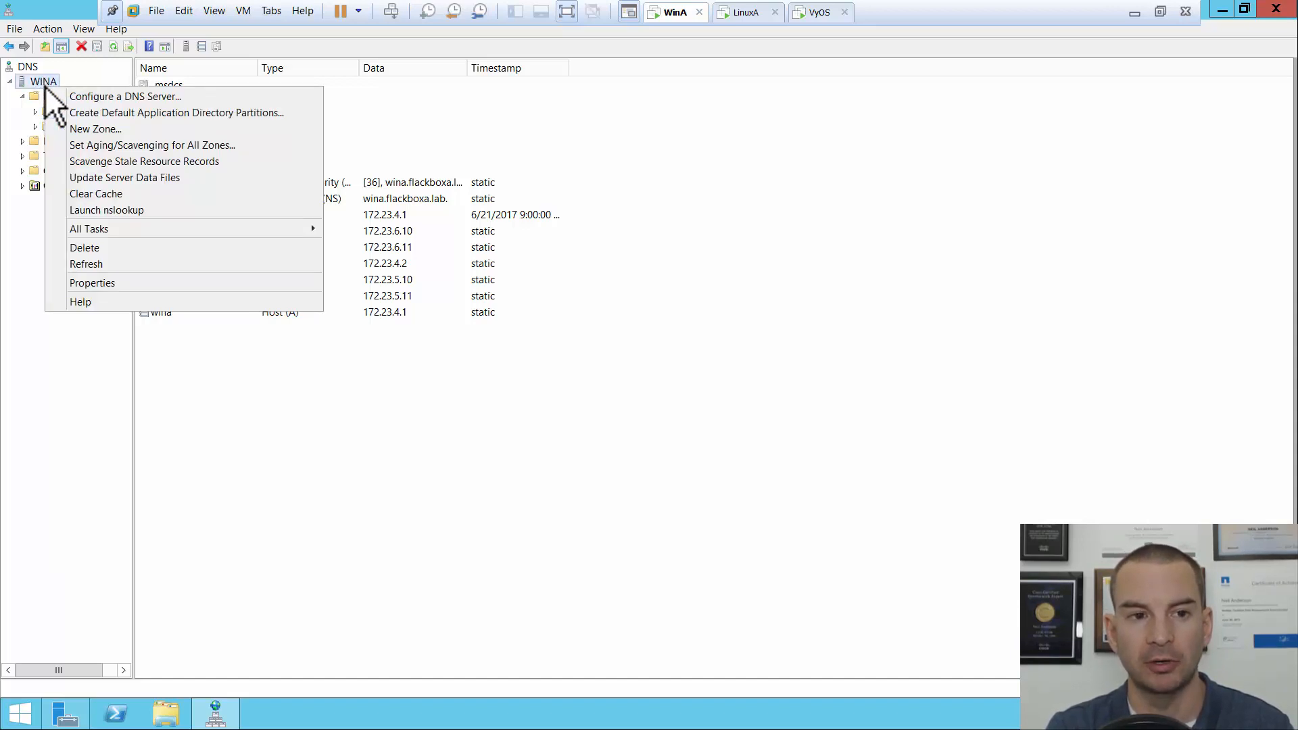
pyautogui.moveTo(91, 282)
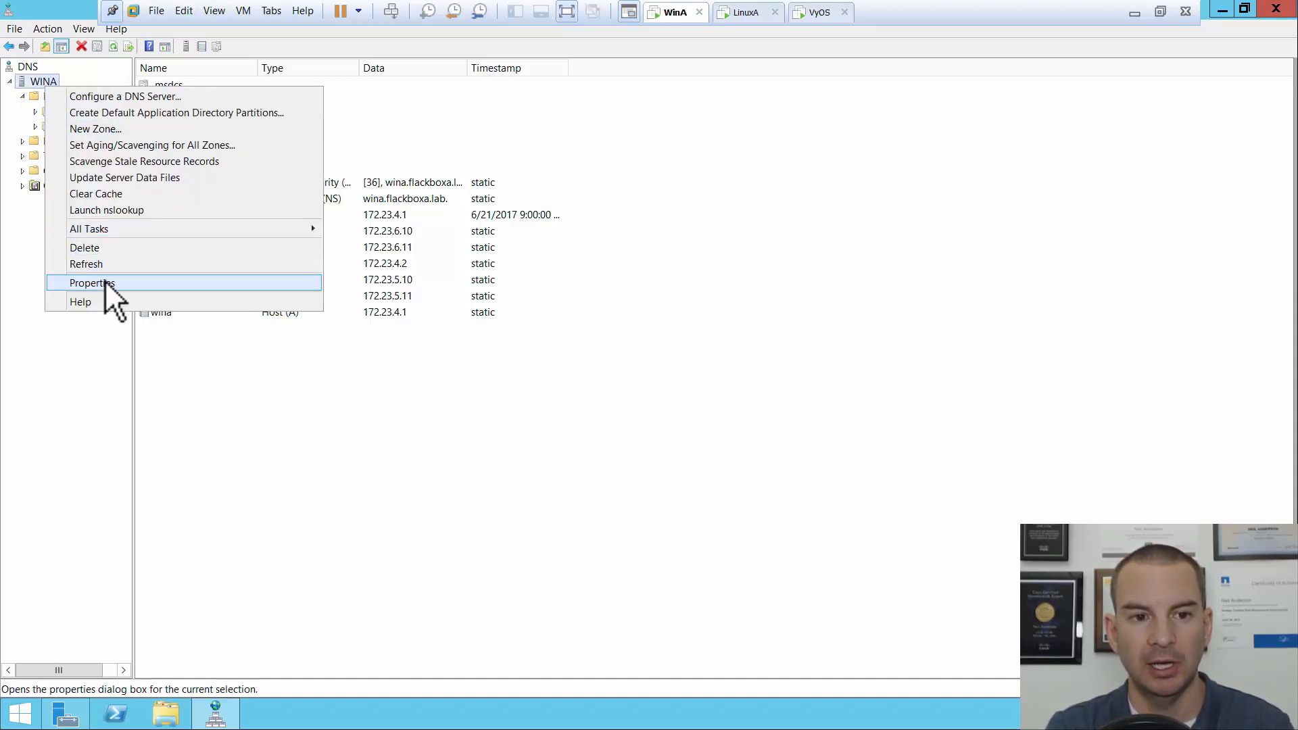
pyautogui.click(91, 283)
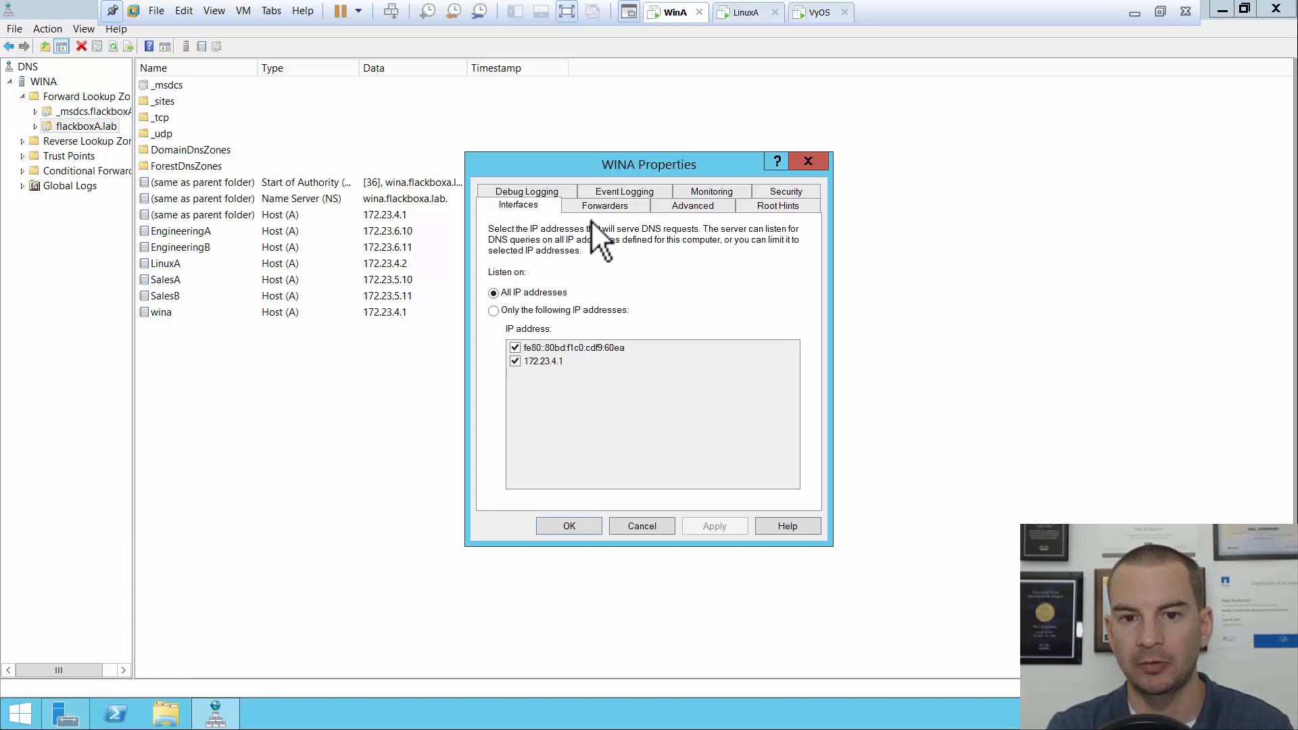
pyautogui.click(605, 205)
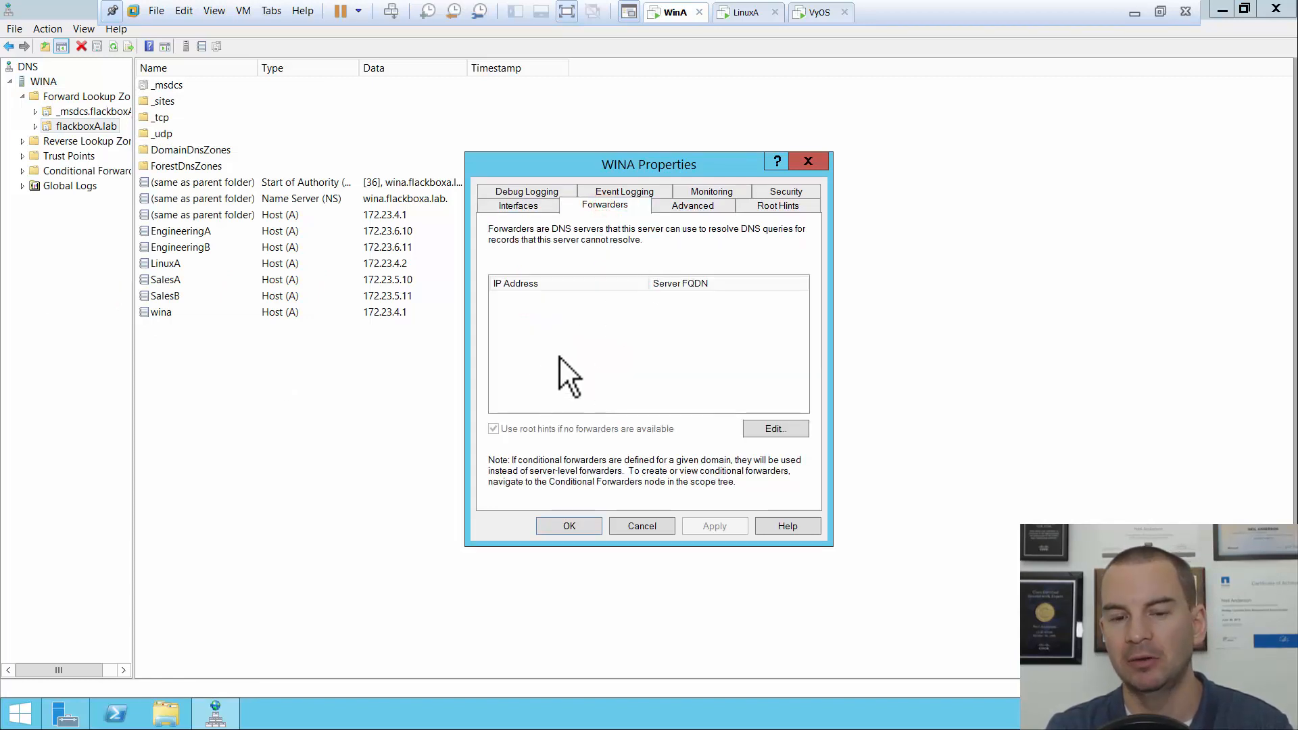
pyautogui.moveTo(562, 348)
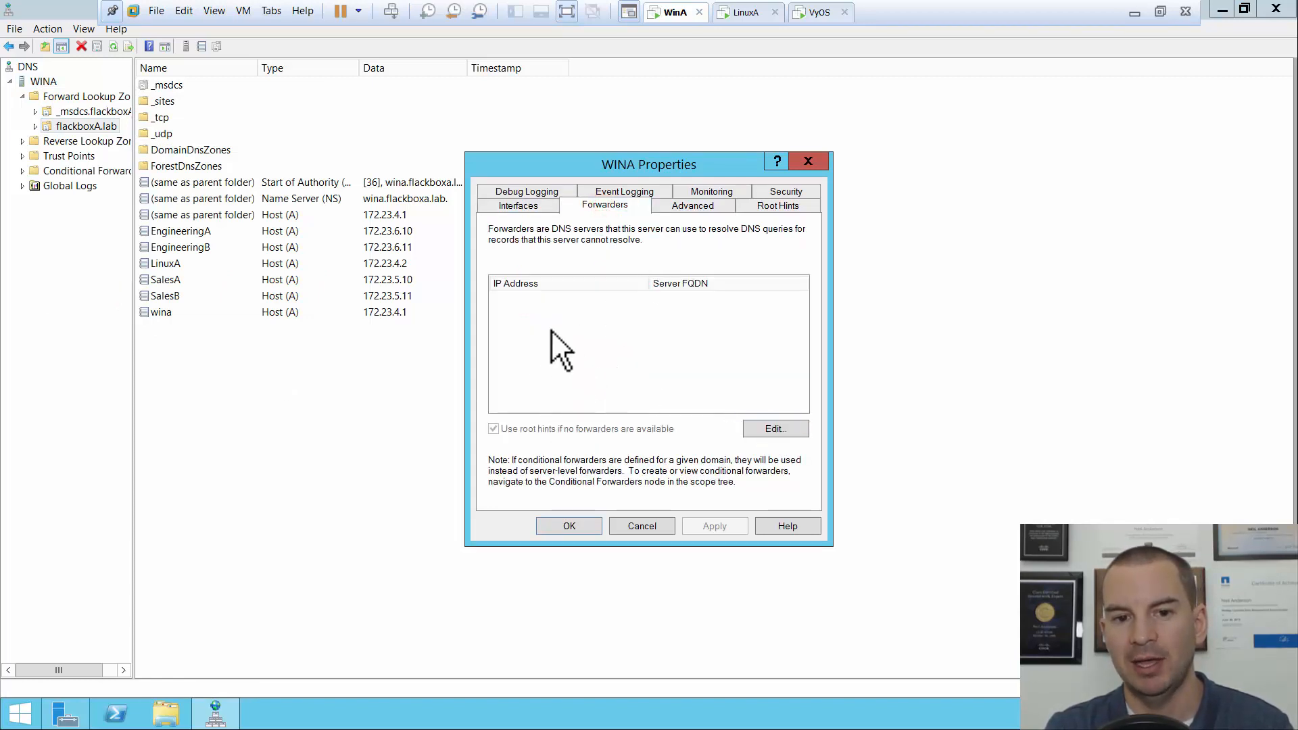
pyautogui.moveTo(522, 323)
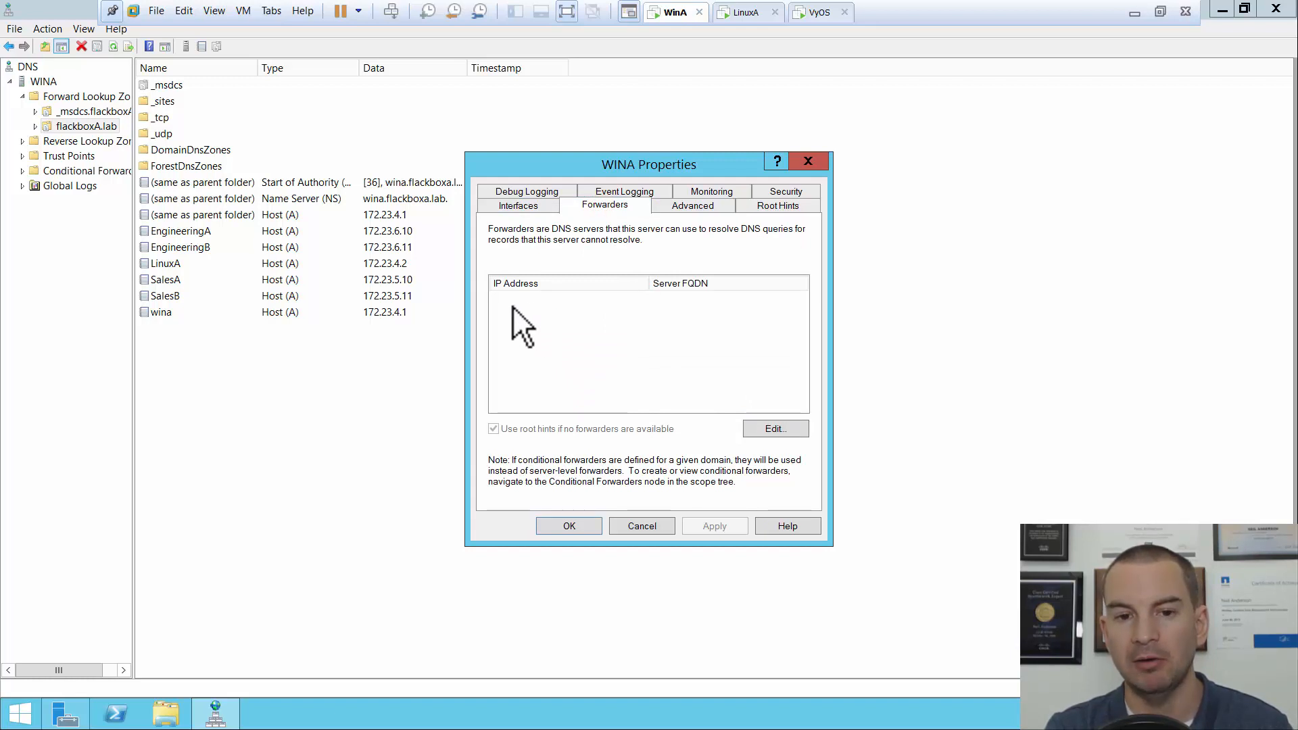
pyautogui.moveTo(563, 323)
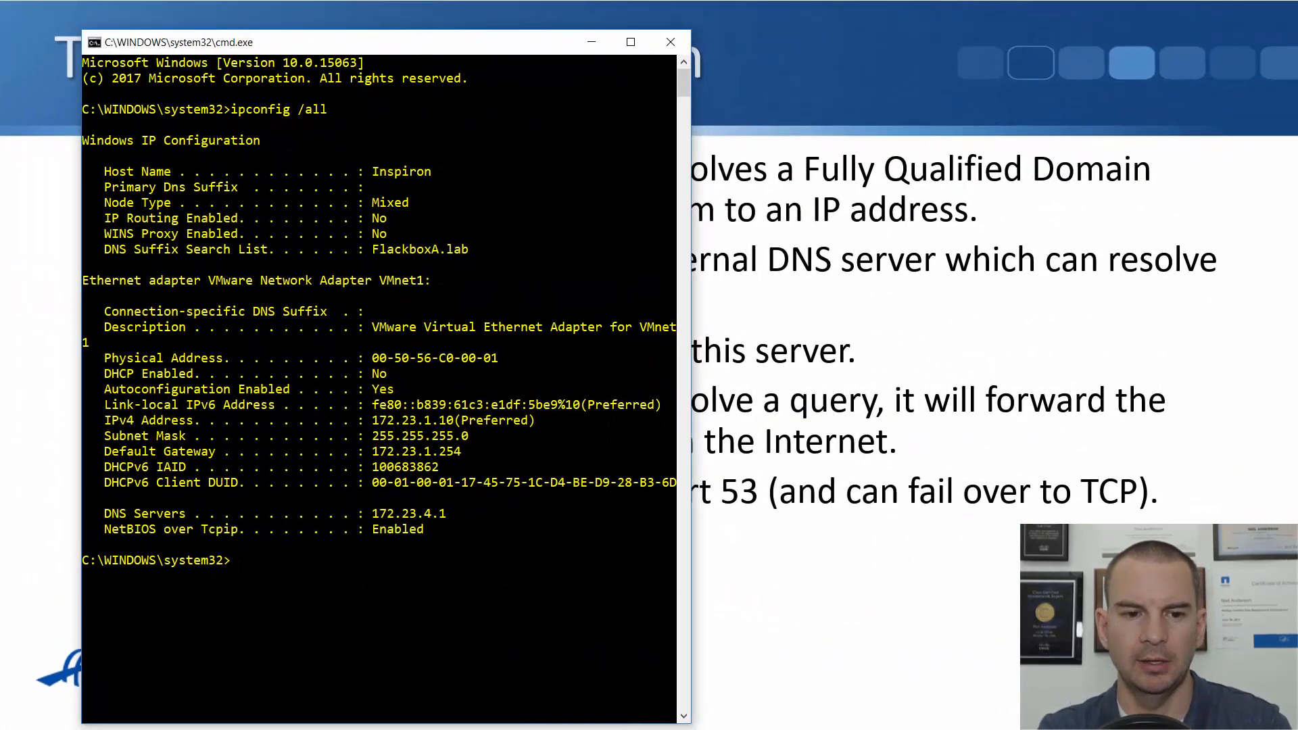
# - Run nslookup LinuxA, resolving it to LinuxA.FlackboxA.lab at 172.23.4.2
pyautogui.write('nslookup')
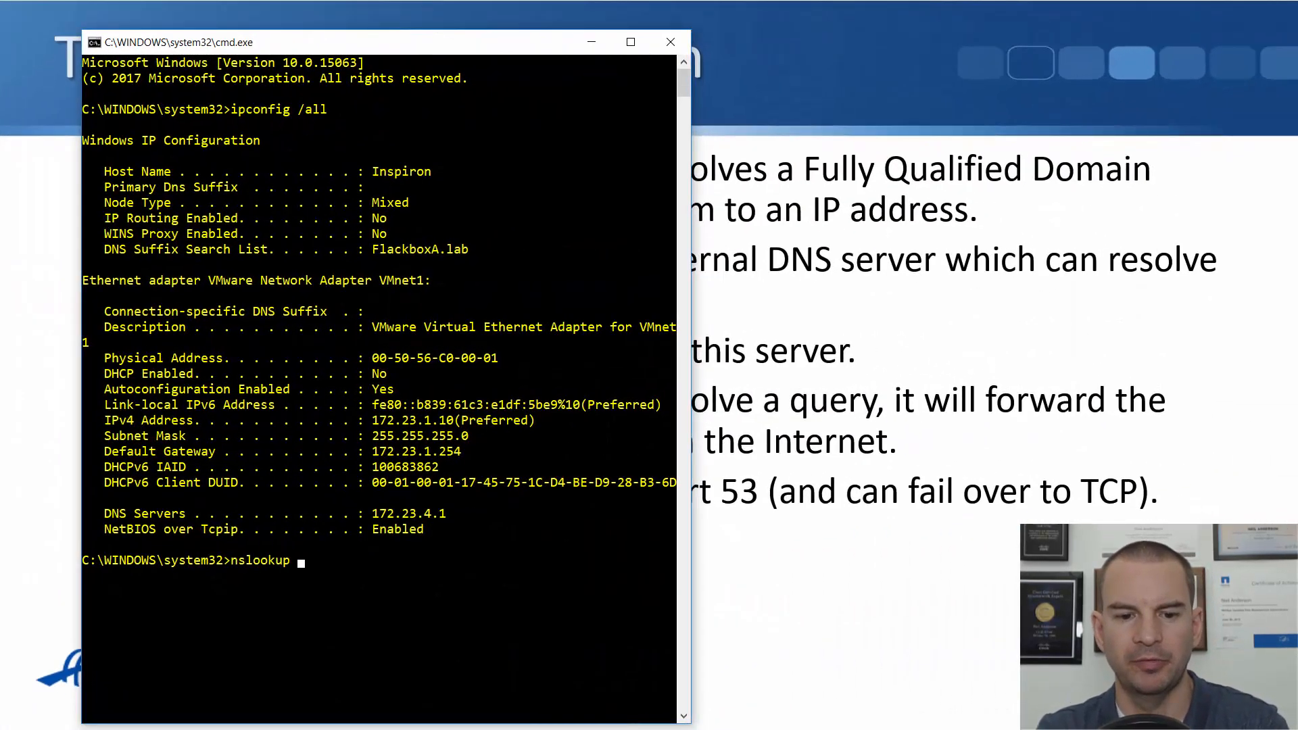
pyautogui.write('Linux')
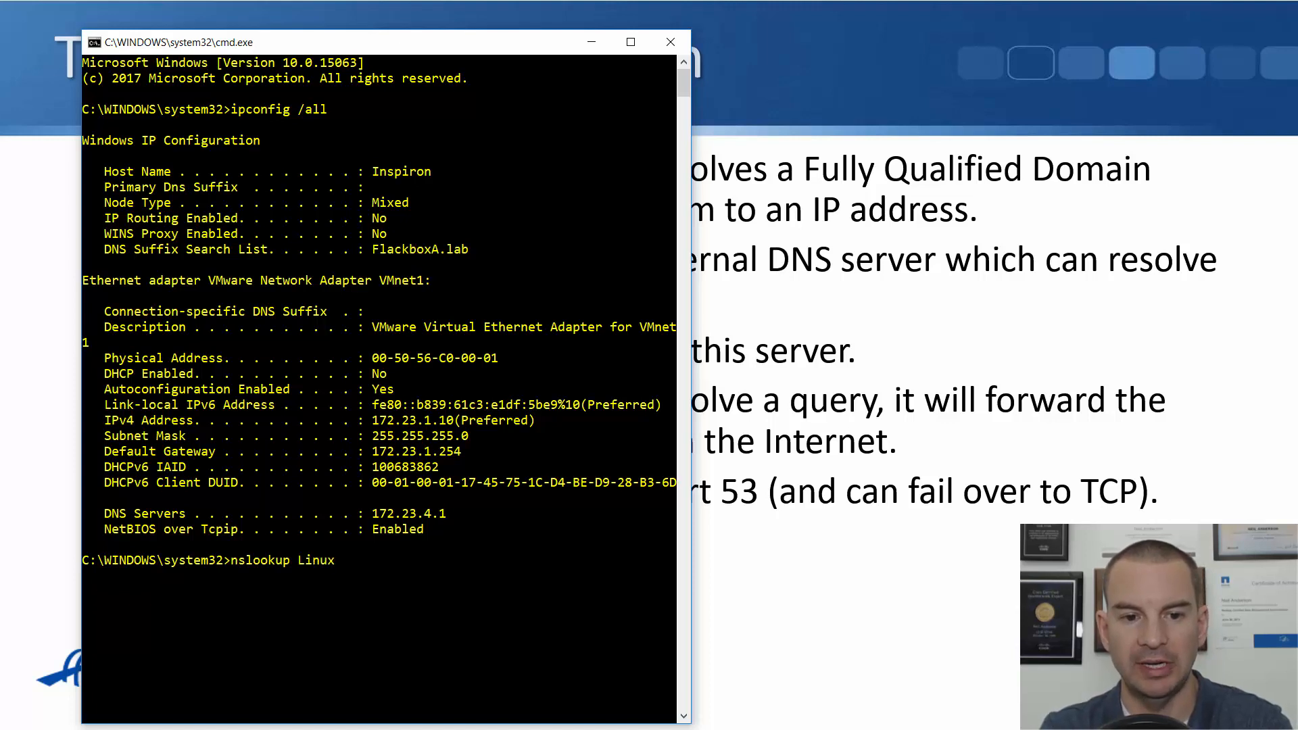
pyautogui.write('A')
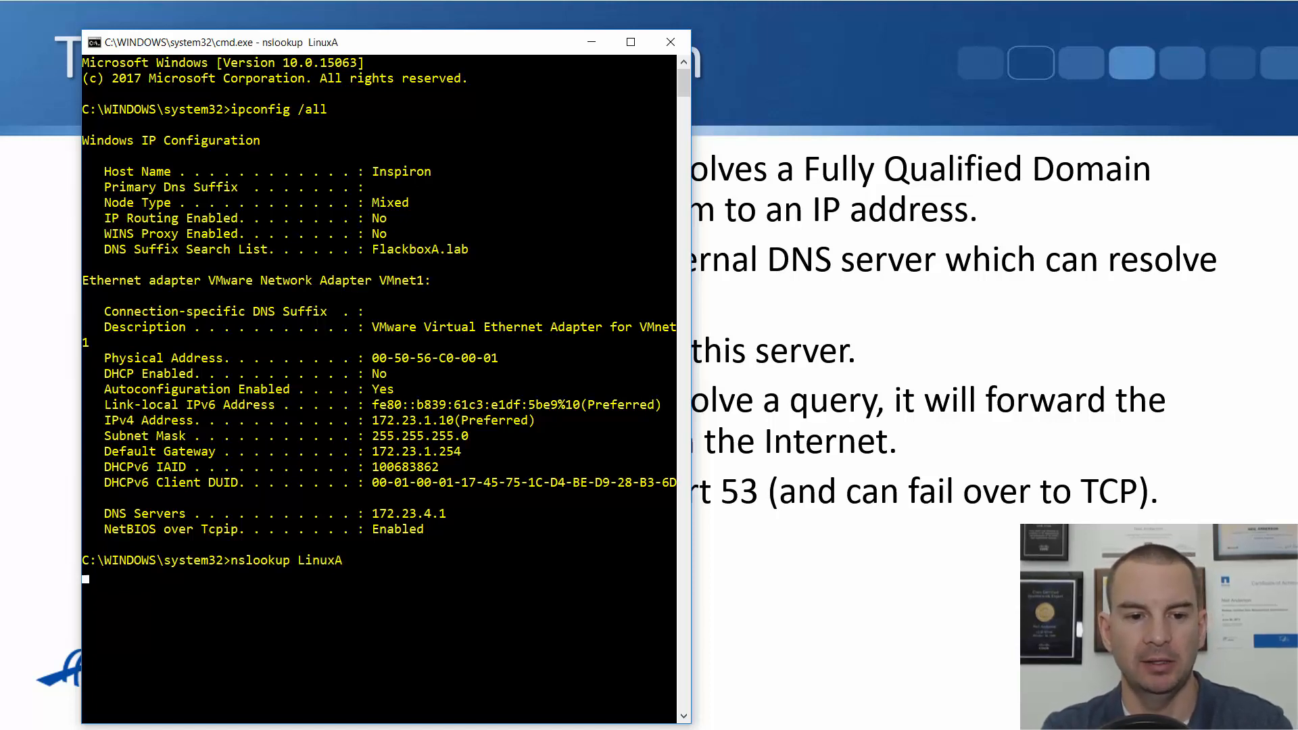
pyautogui.press('Return')
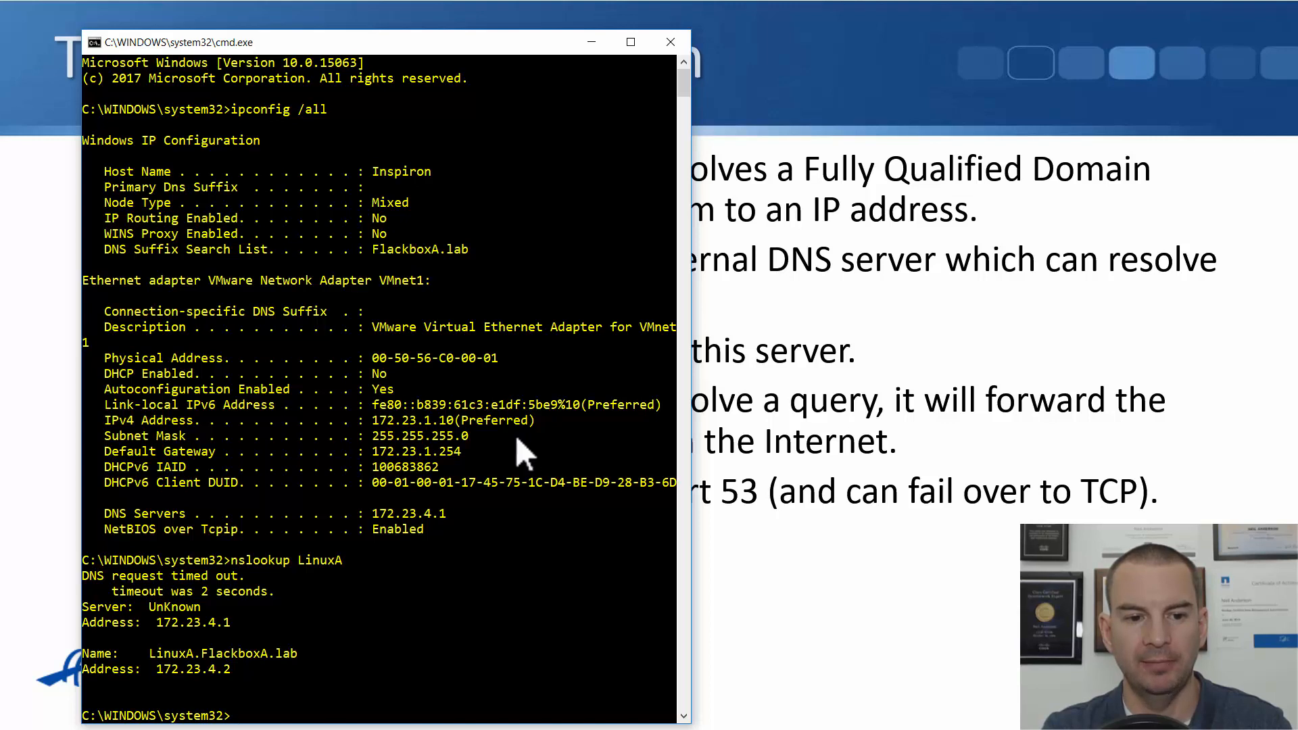
pyautogui.moveTo(175, 641)
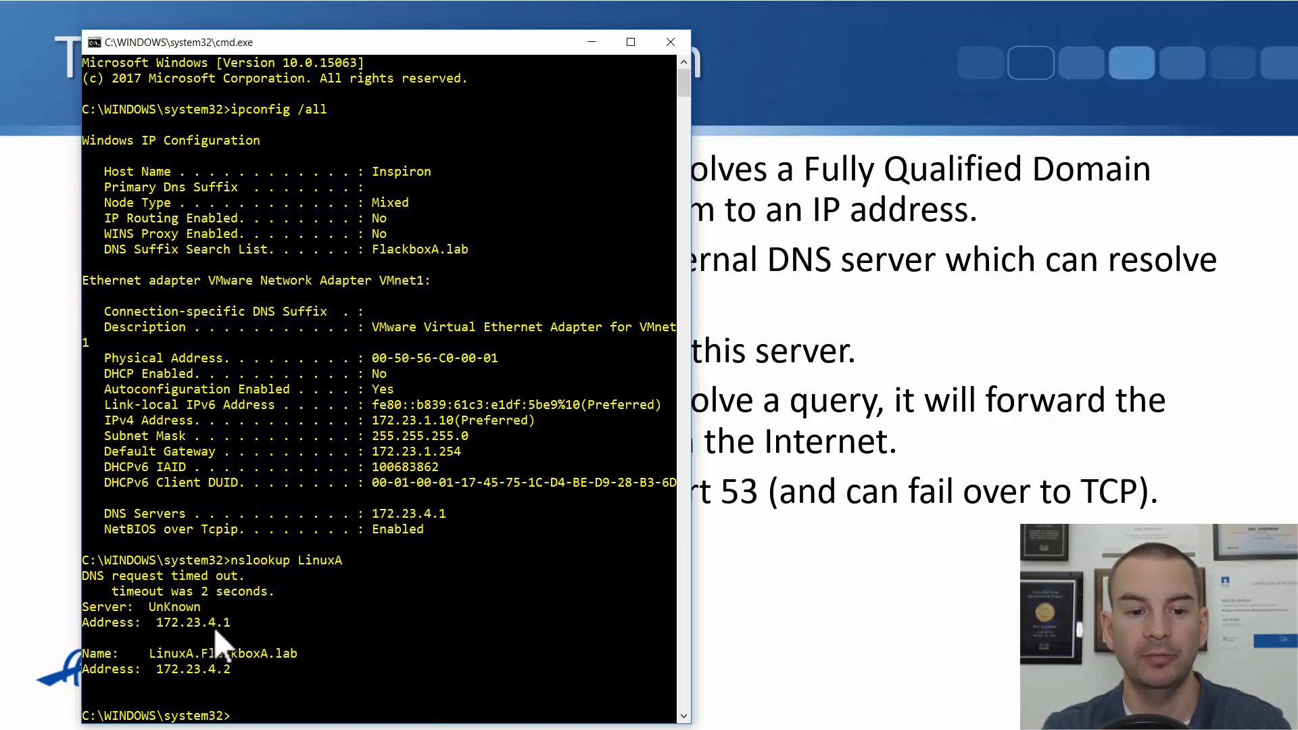
pyautogui.moveTo(227, 679)
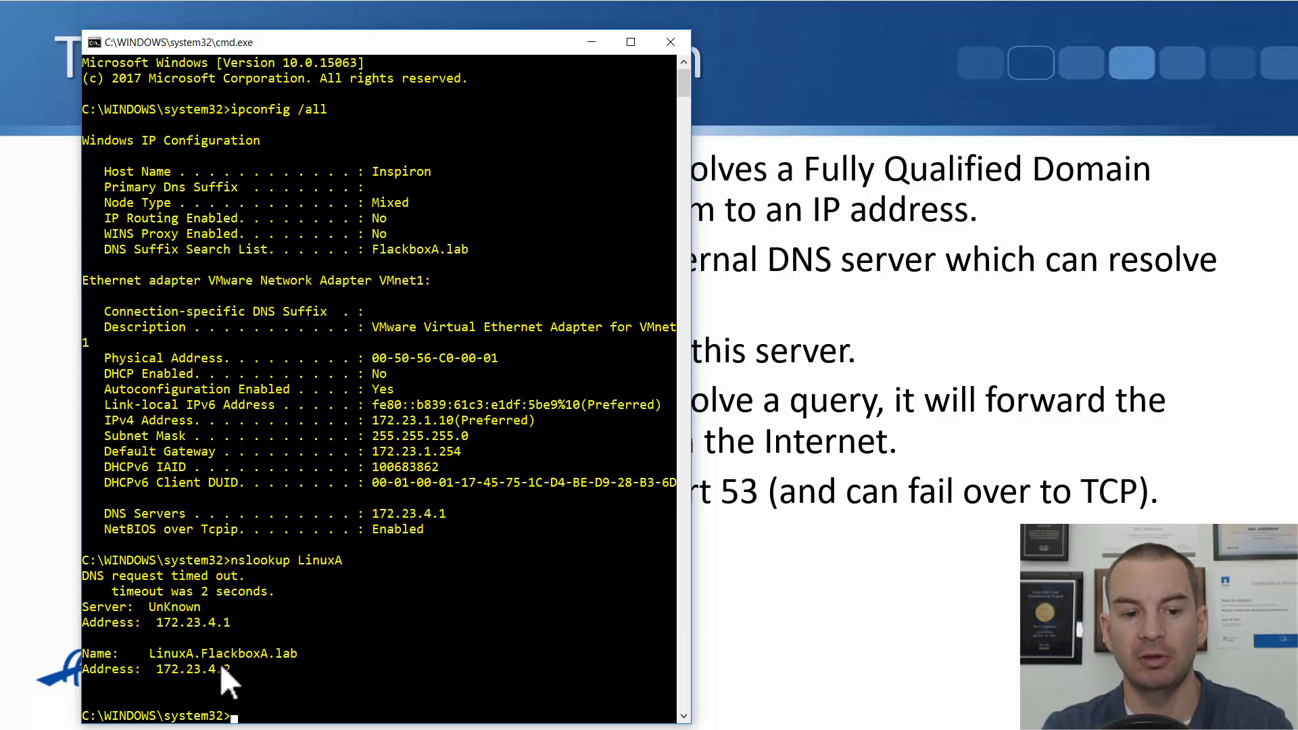
pyautogui.moveTo(241, 679)
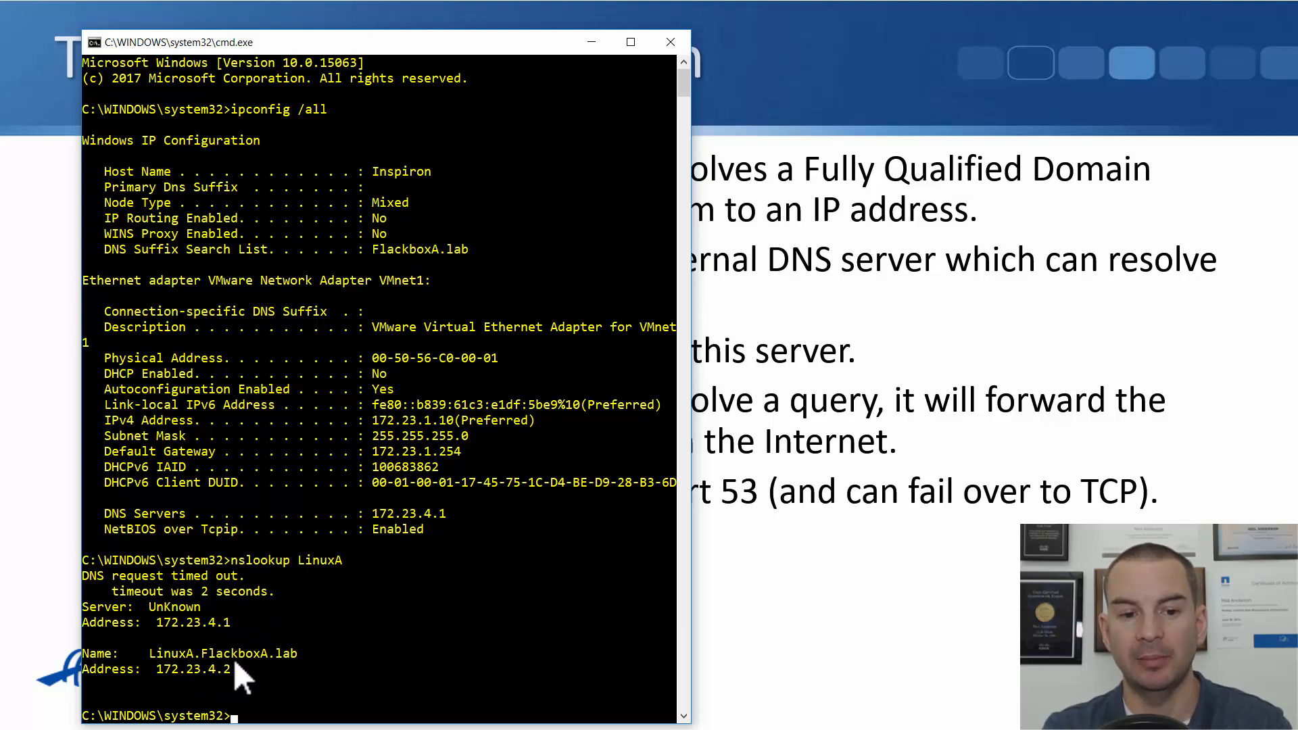
pyautogui.moveTo(203, 695)
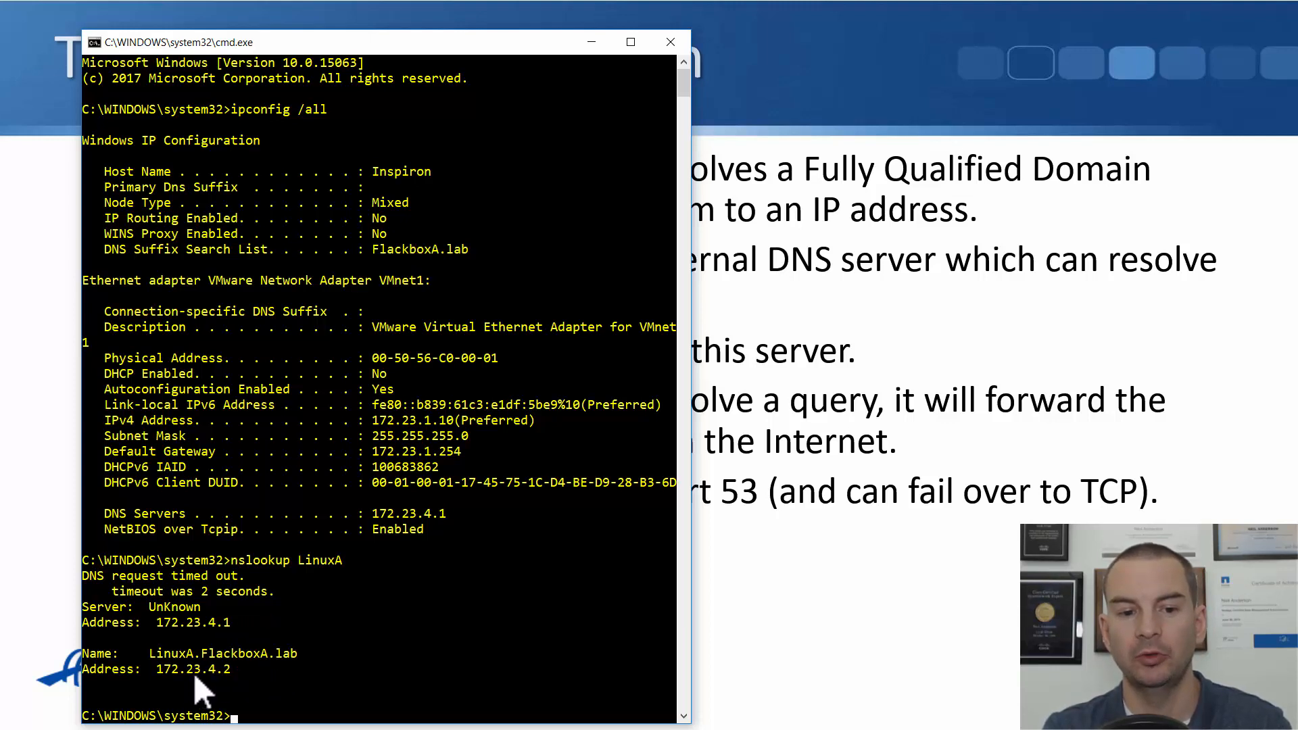
pyautogui.moveTo(291, 663)
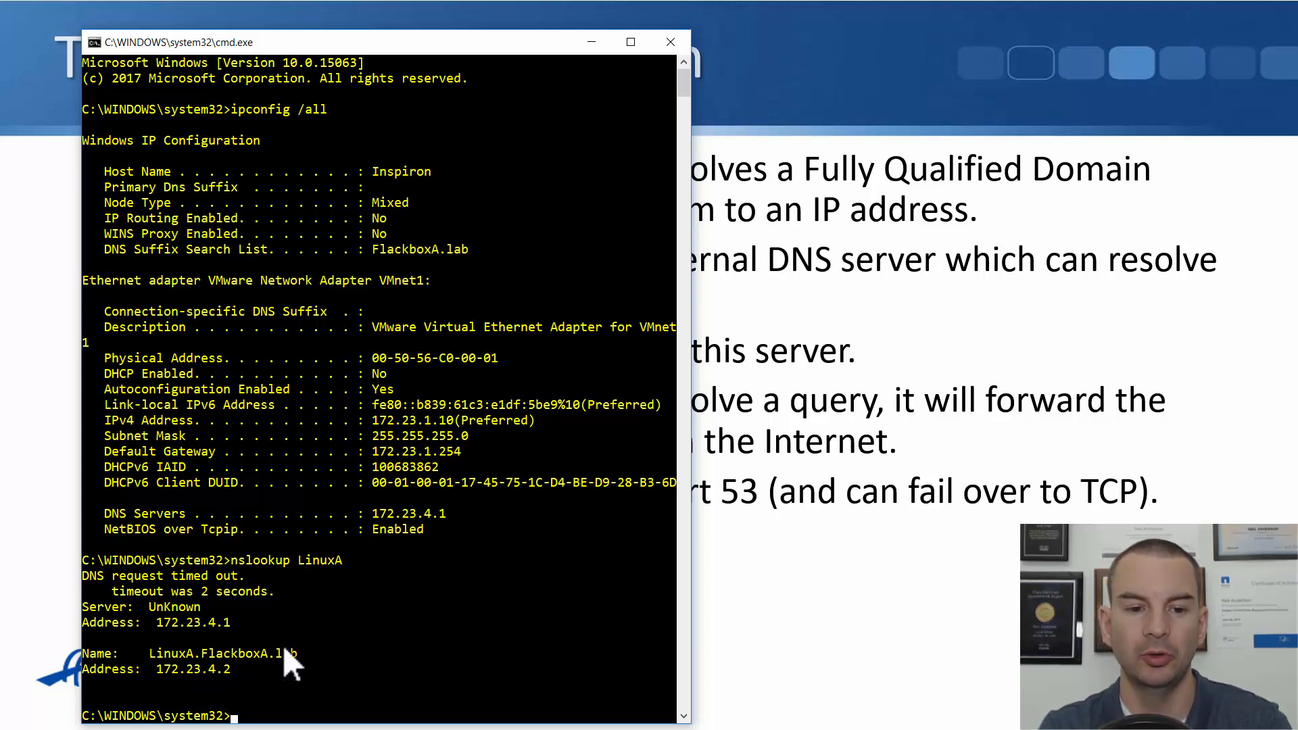
# - Ping LinuxA and get four replies with 0% loss
pyautogui.write('ping')
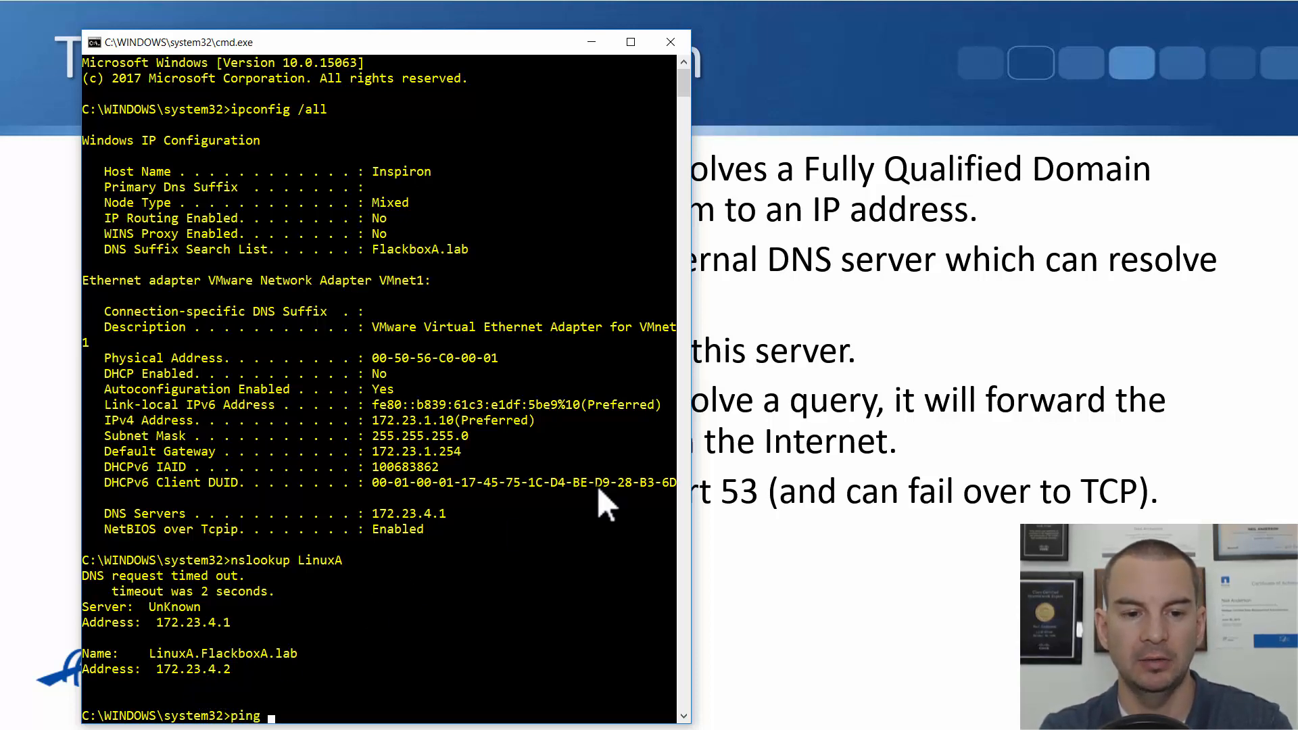
pyautogui.press('Return')
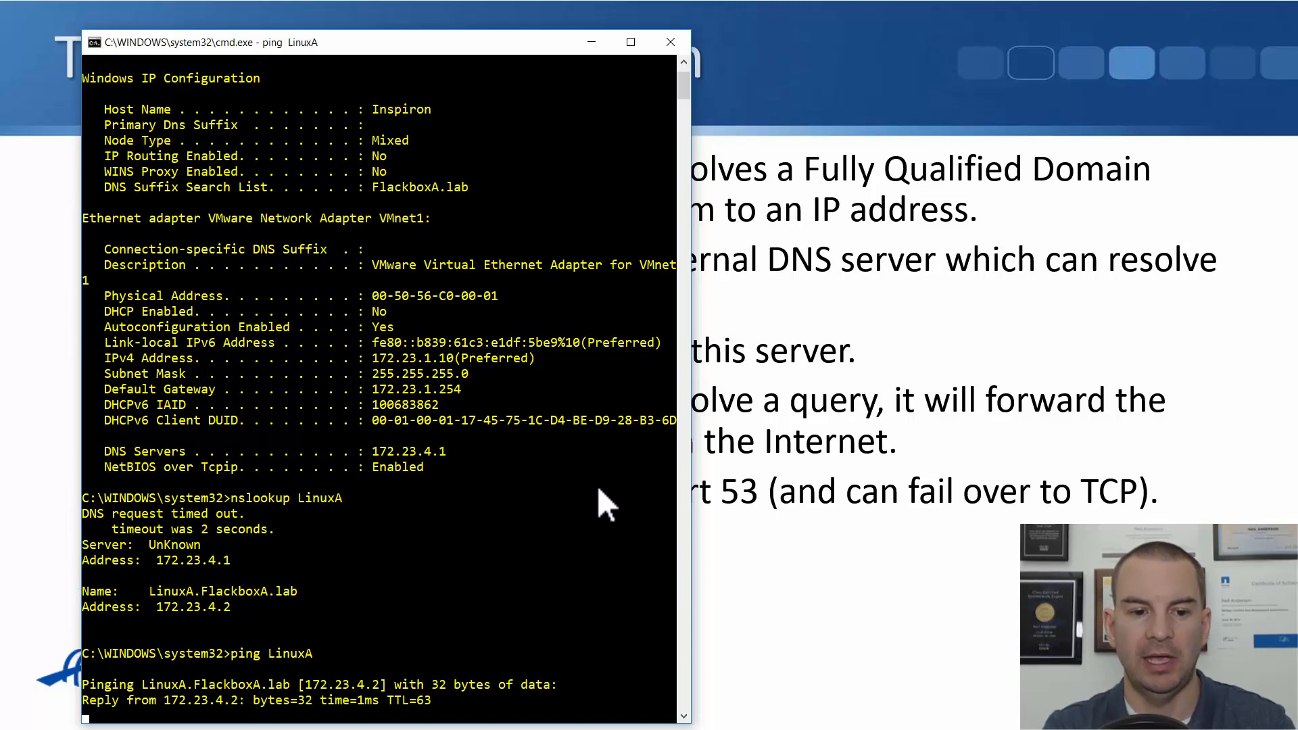
pyautogui.scroll(-3)
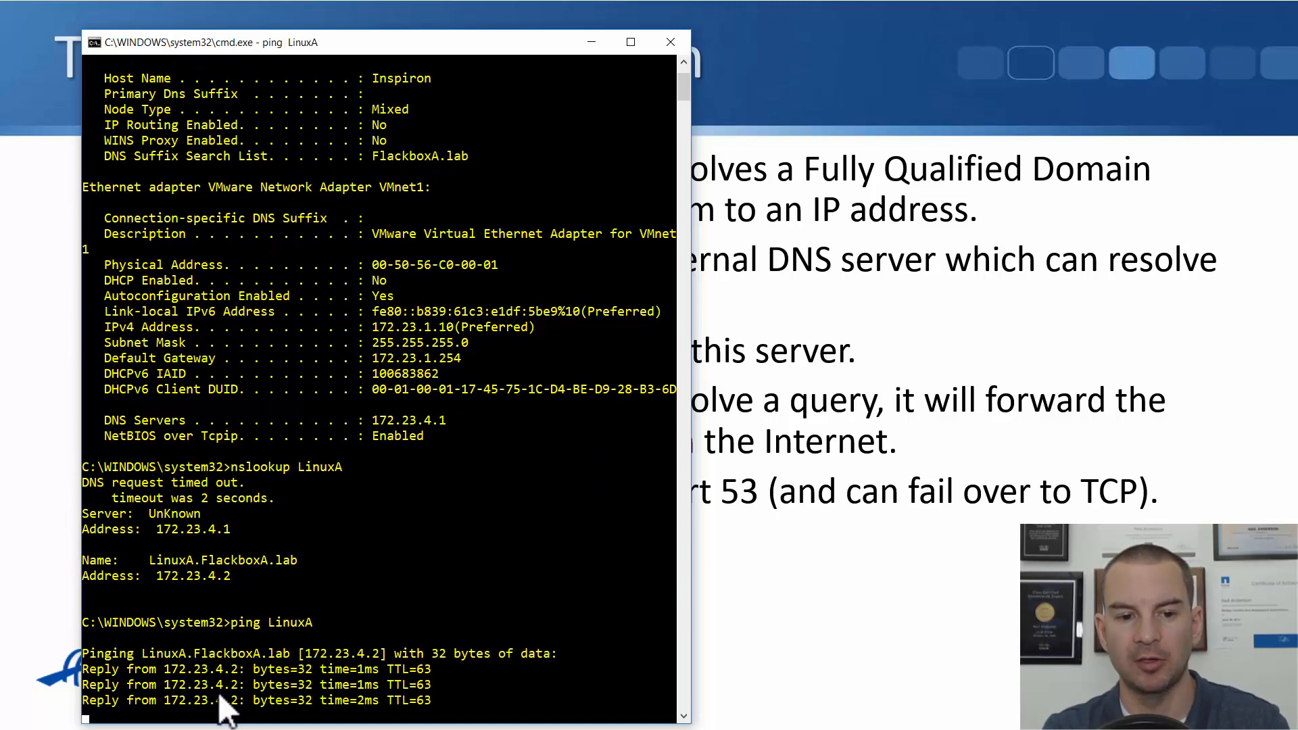
pyautogui.scroll(-3)
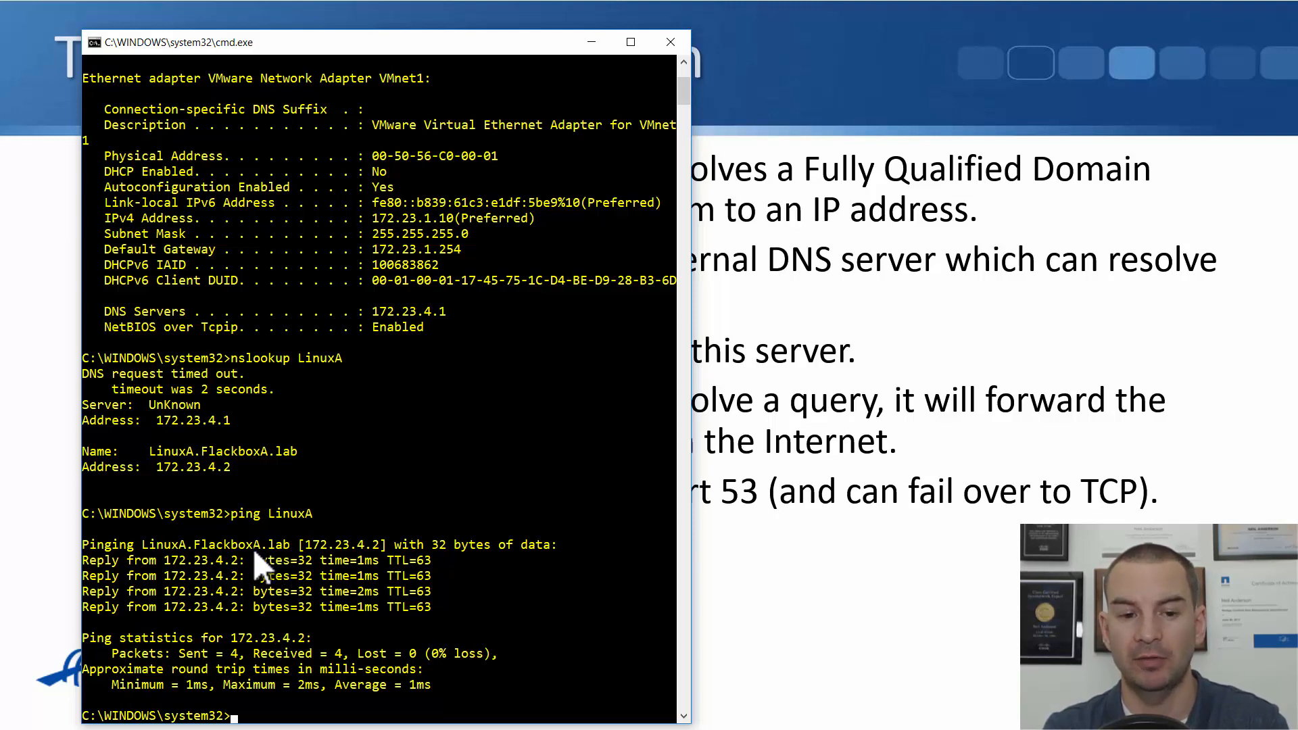
pyautogui.moveTo(277, 633)
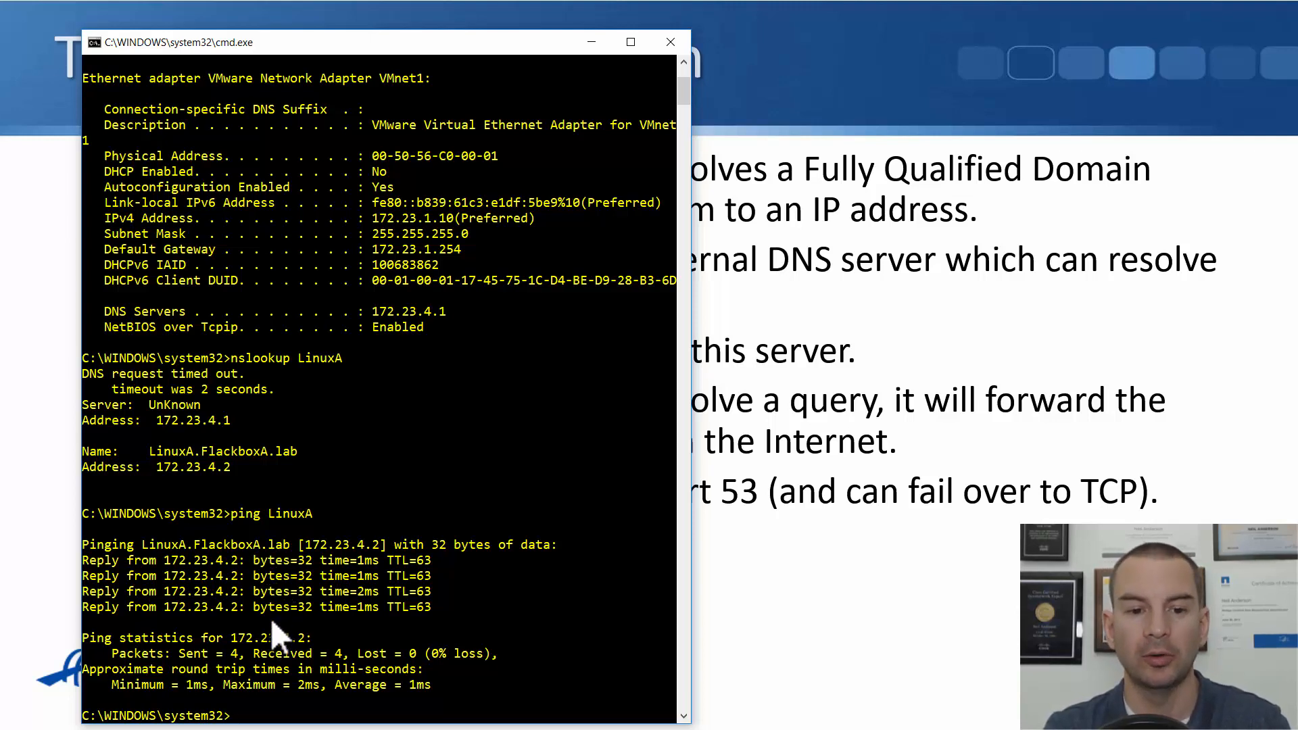
pyautogui.moveTo(282, 650)
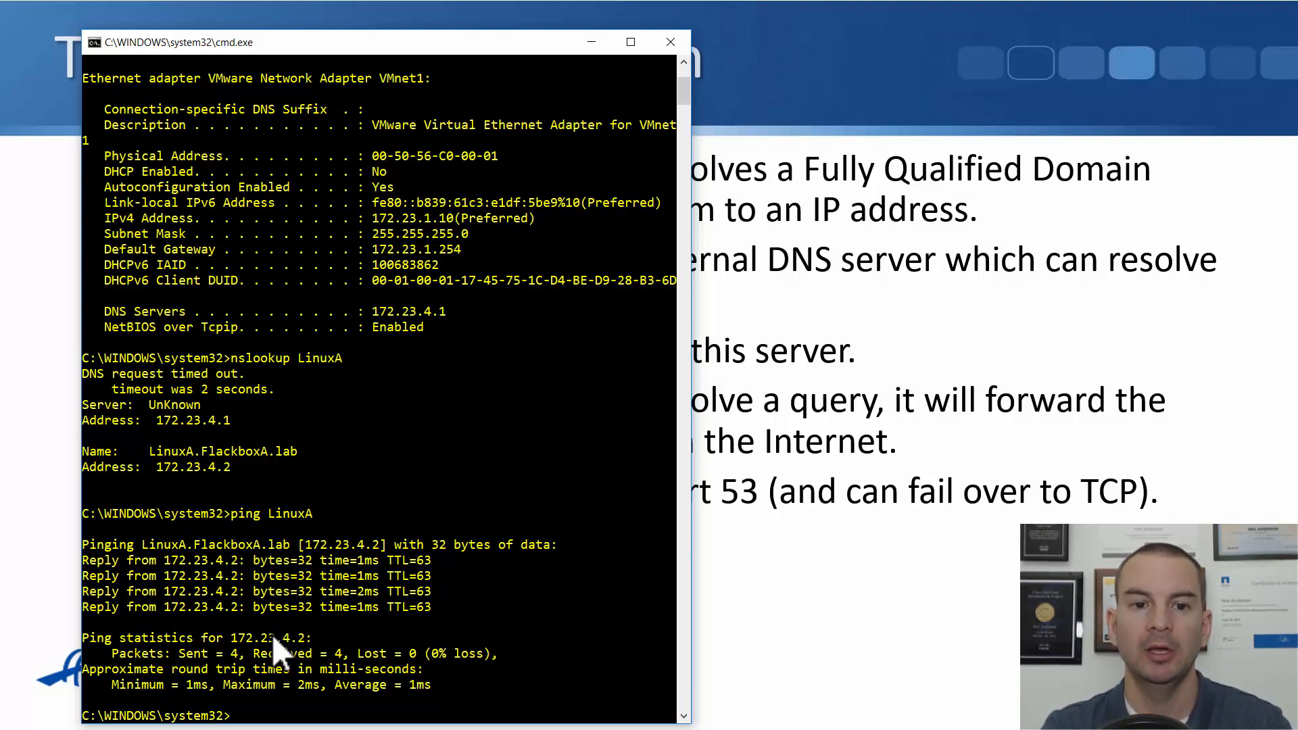